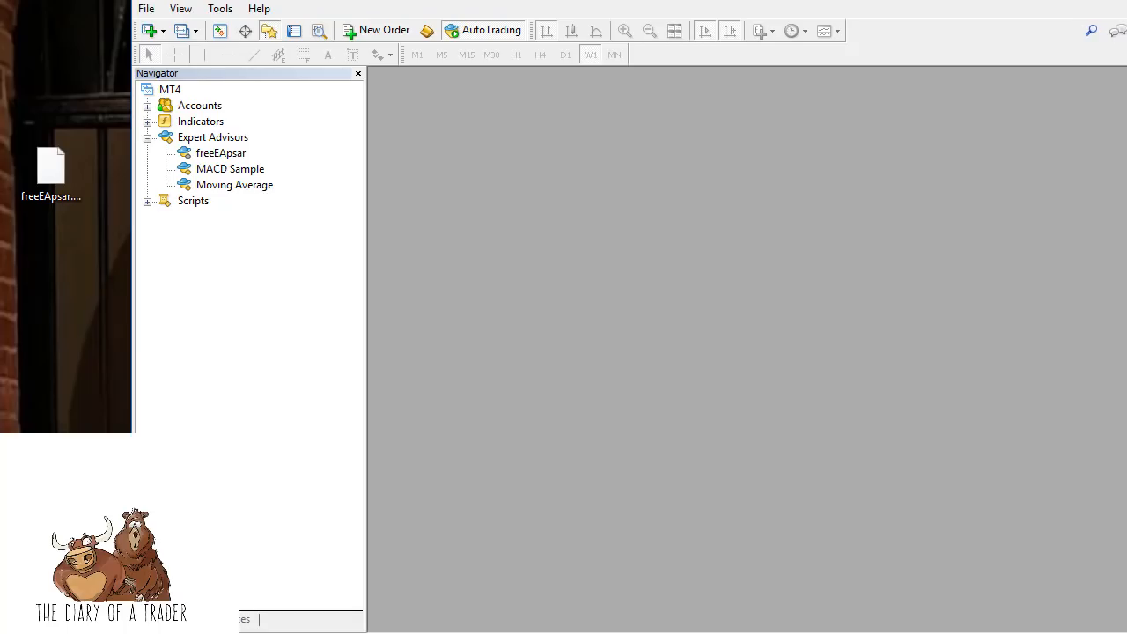
pyautogui.moveTo(1015, 506)
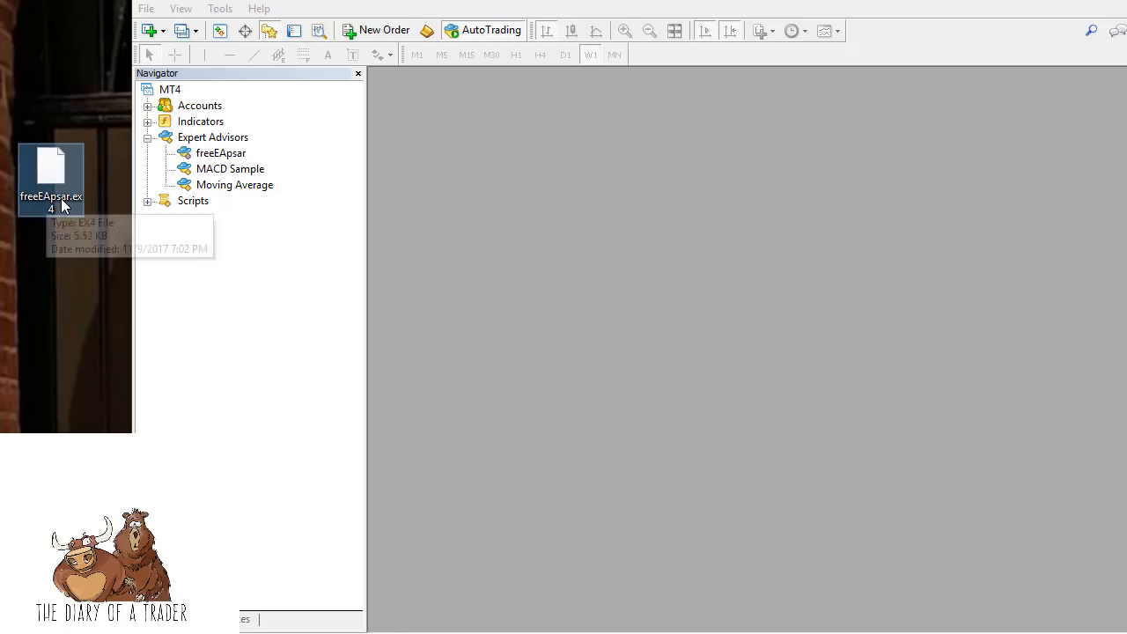
pyautogui.moveTo(60, 207)
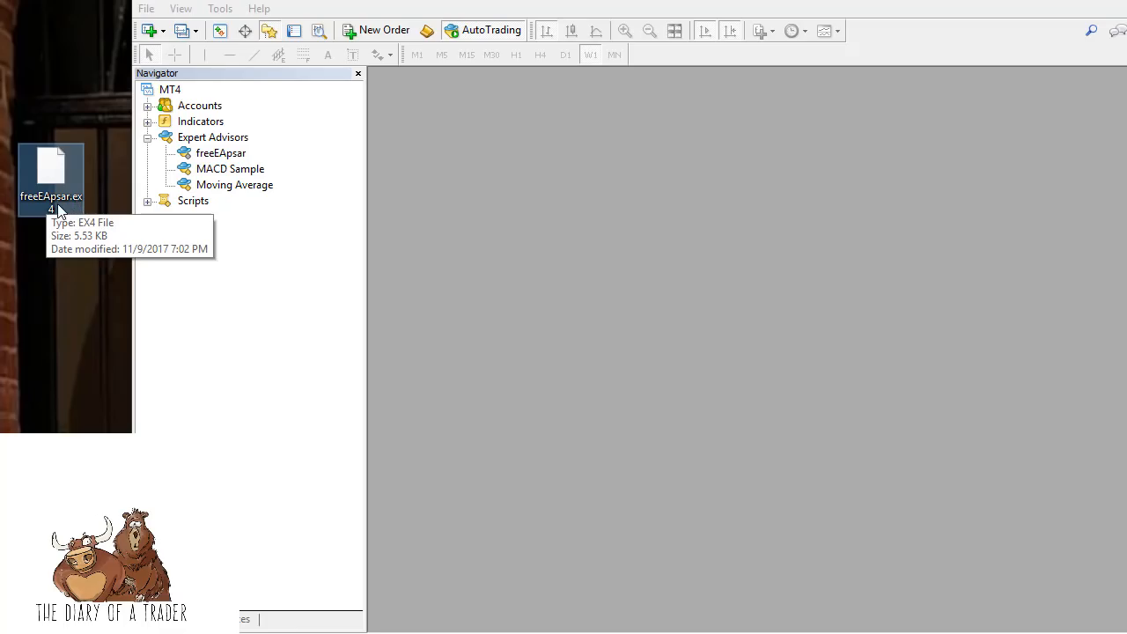
pyautogui.moveTo(45, 239)
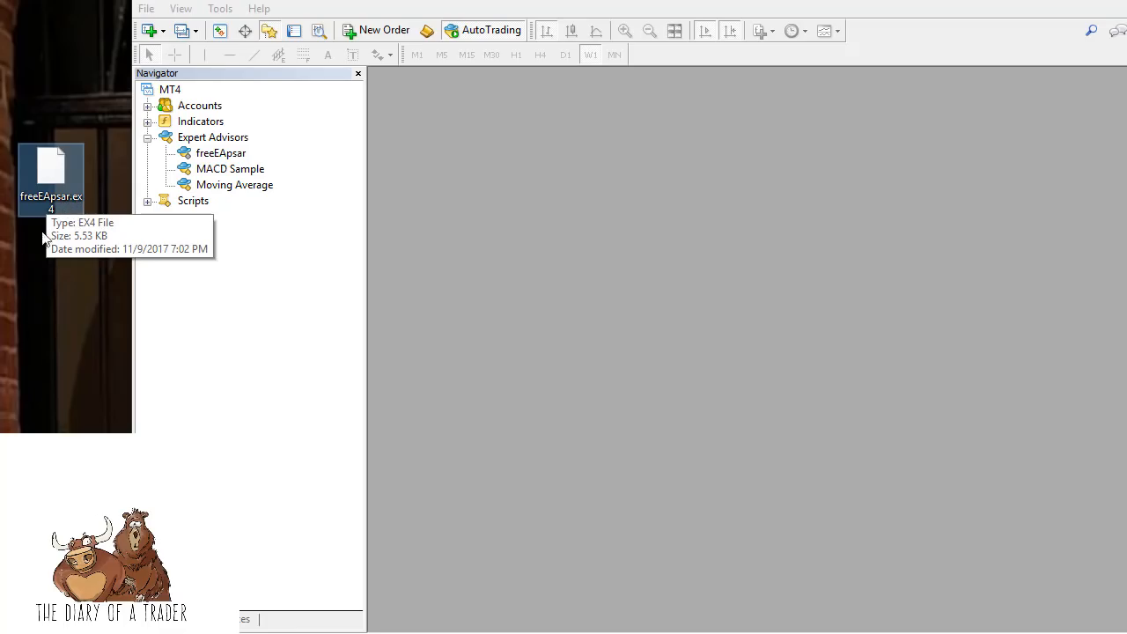
pyautogui.moveTo(61, 180)
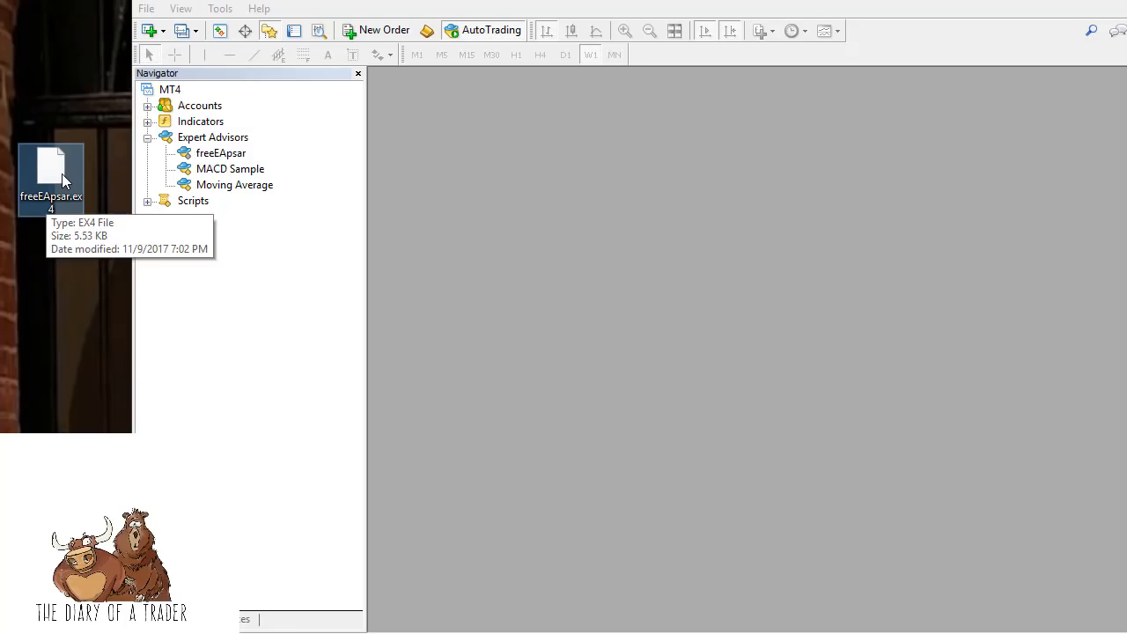
pyautogui.moveTo(8, 99)
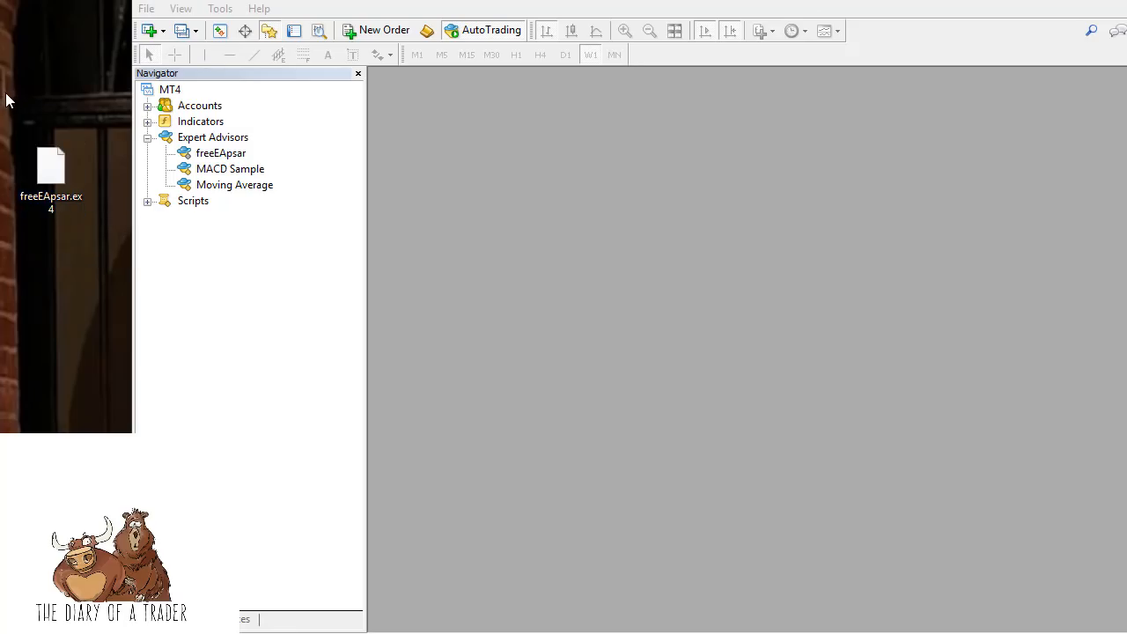
pyautogui.moveTo(21, 99)
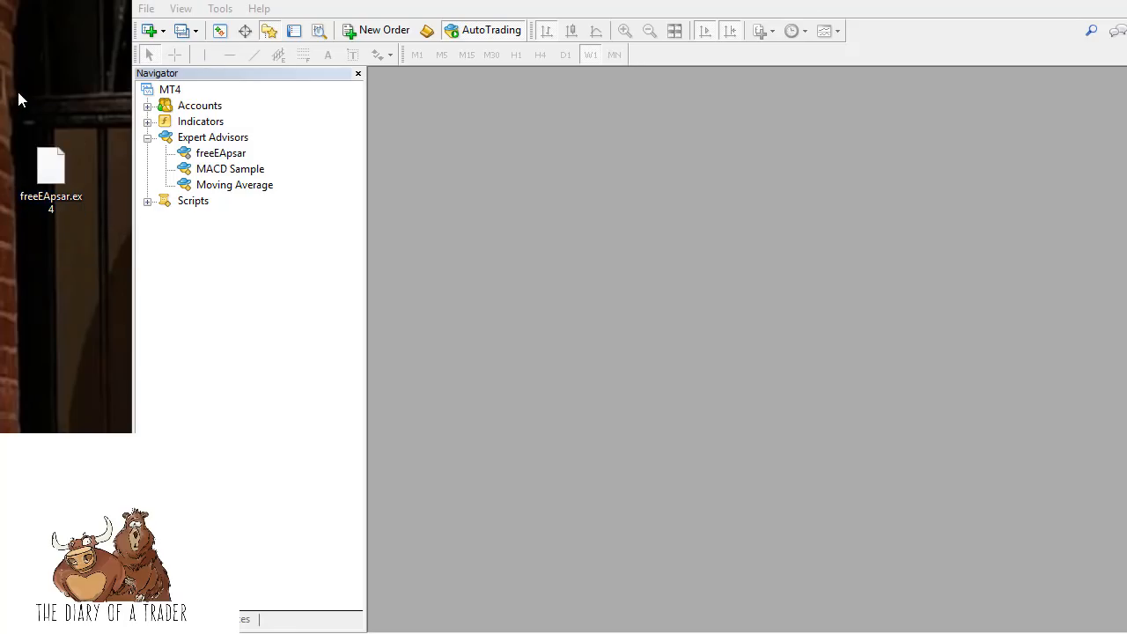
pyautogui.moveTo(38, 119)
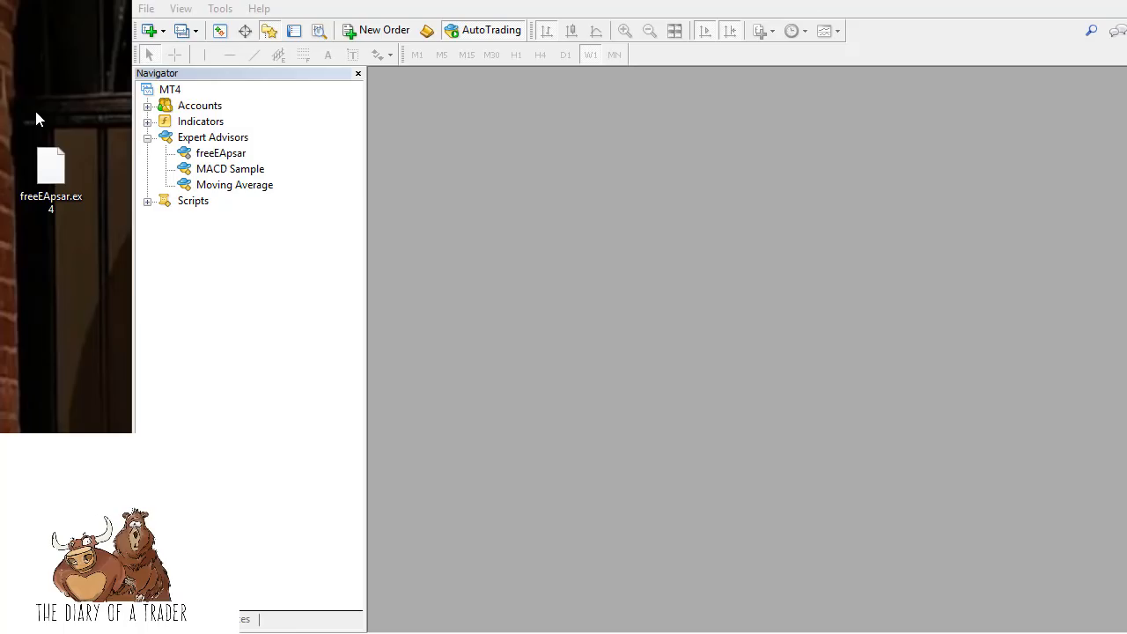
pyautogui.moveTo(51, 171)
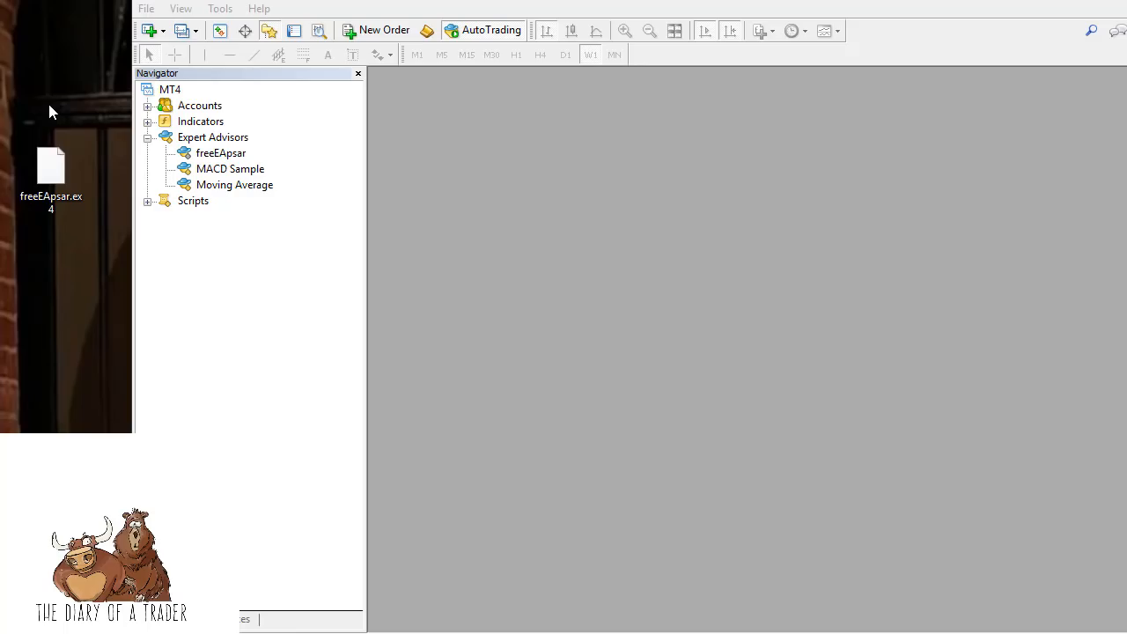
pyautogui.moveTo(56, 95)
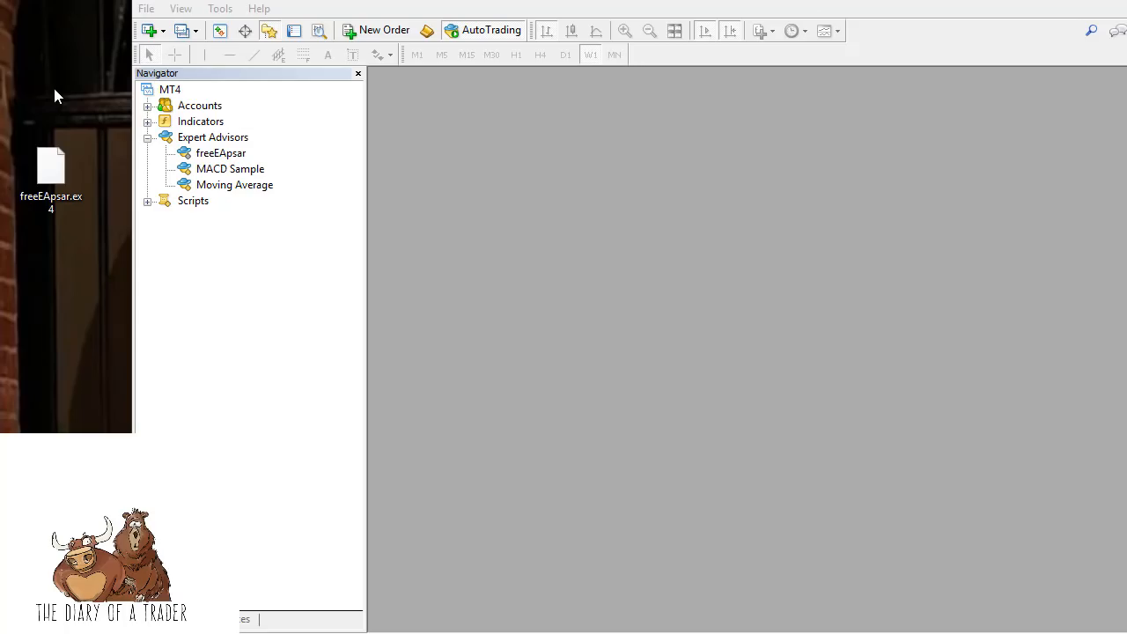
pyautogui.moveTo(259, 120)
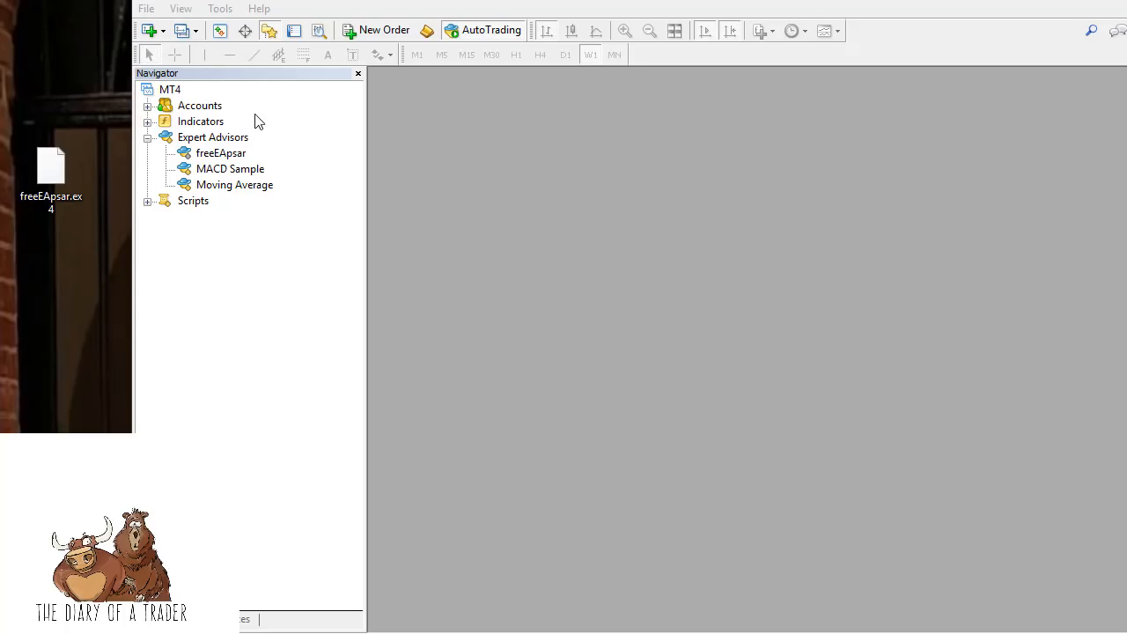
pyautogui.moveTo(290, 135)
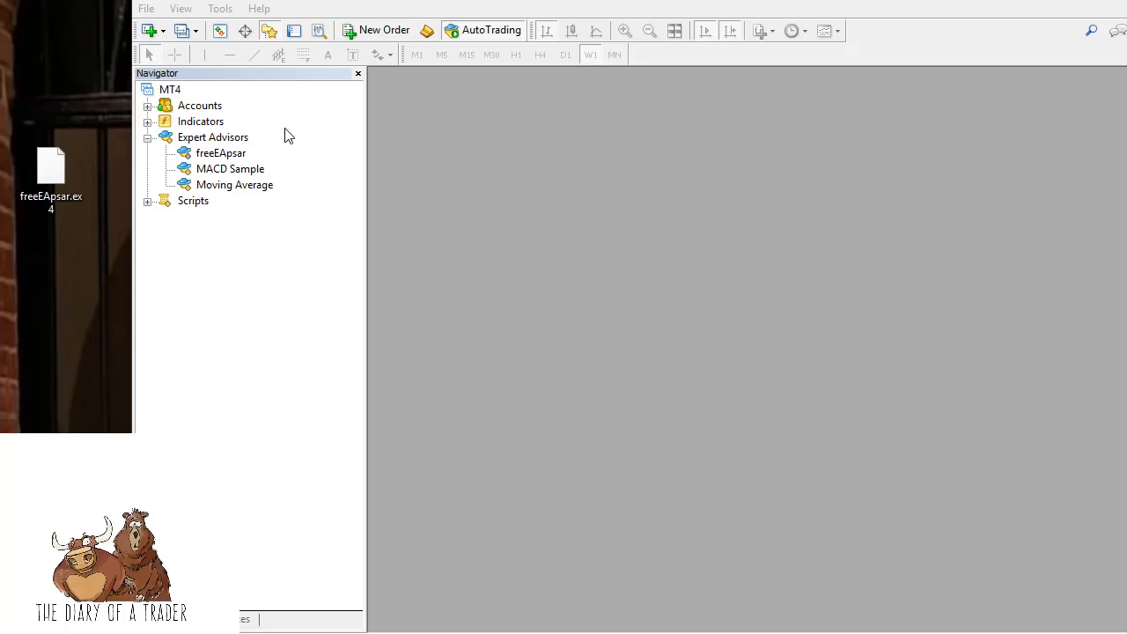
pyautogui.moveTo(498, 41)
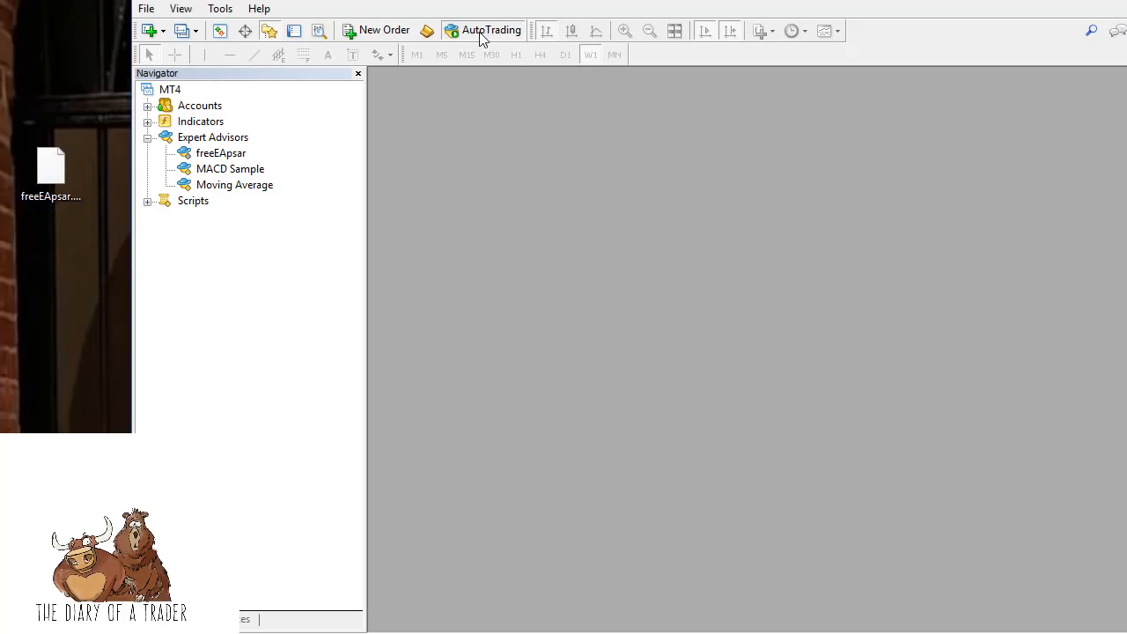
pyautogui.moveTo(457, 41)
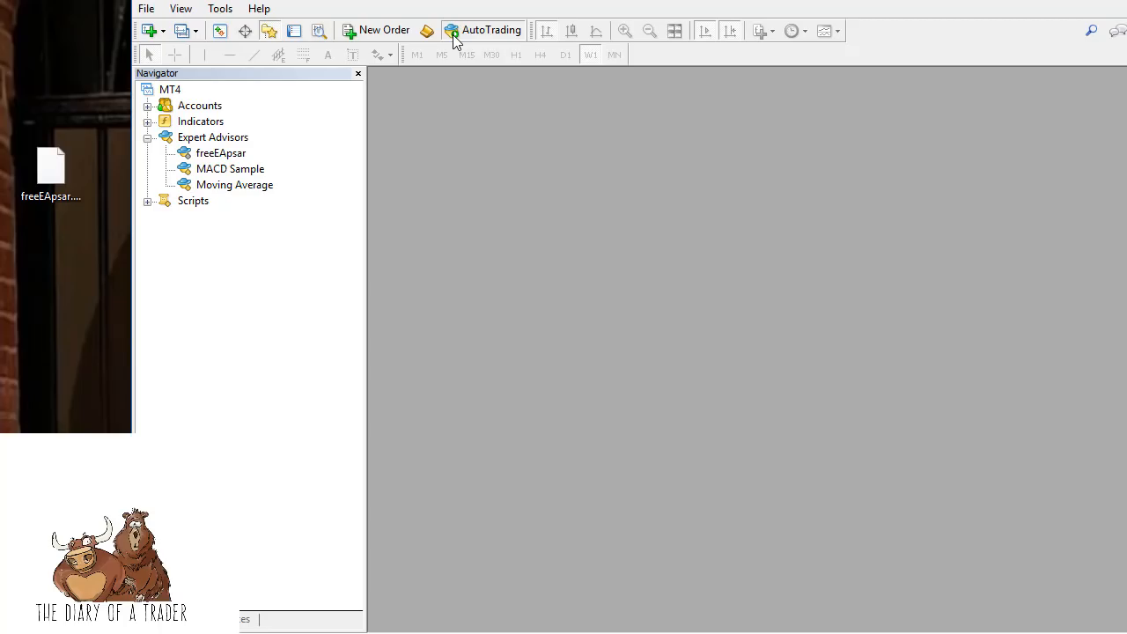
pyautogui.moveTo(463, 42)
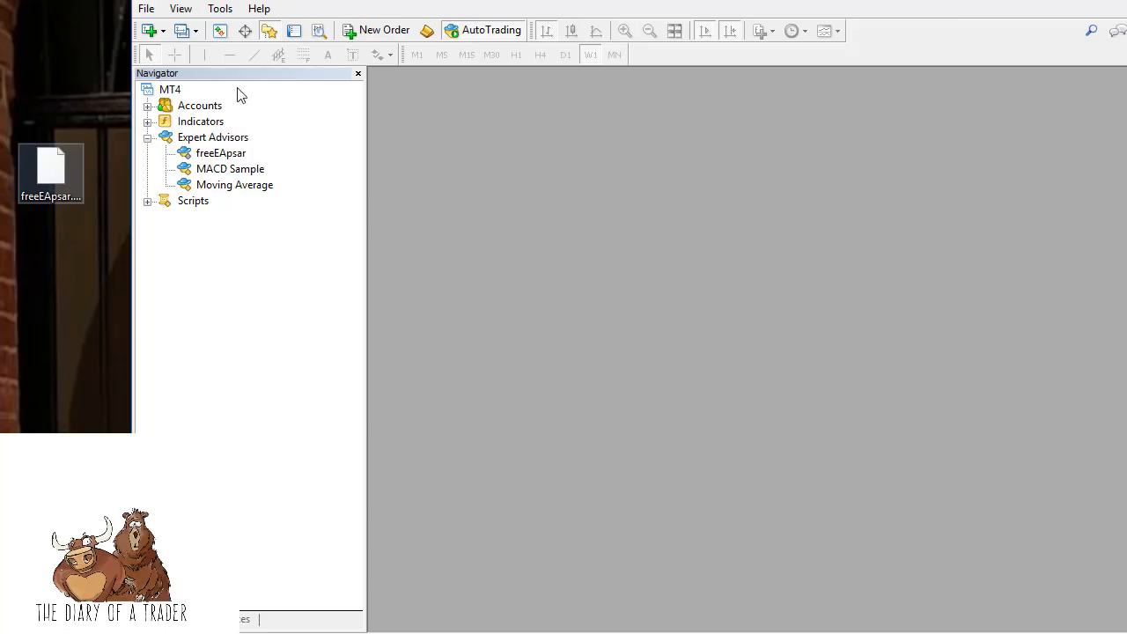
# Step: Open MetaTrader 4's data folder in File Explorer from the File menu
pyautogui.click(146, 7)
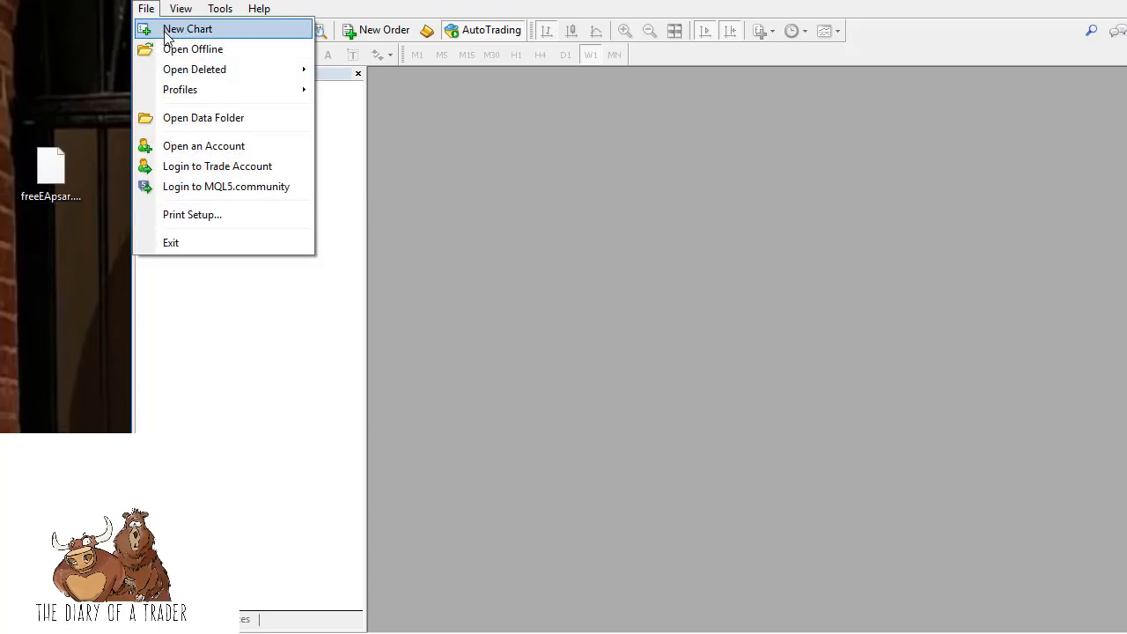
pyautogui.click(203, 117)
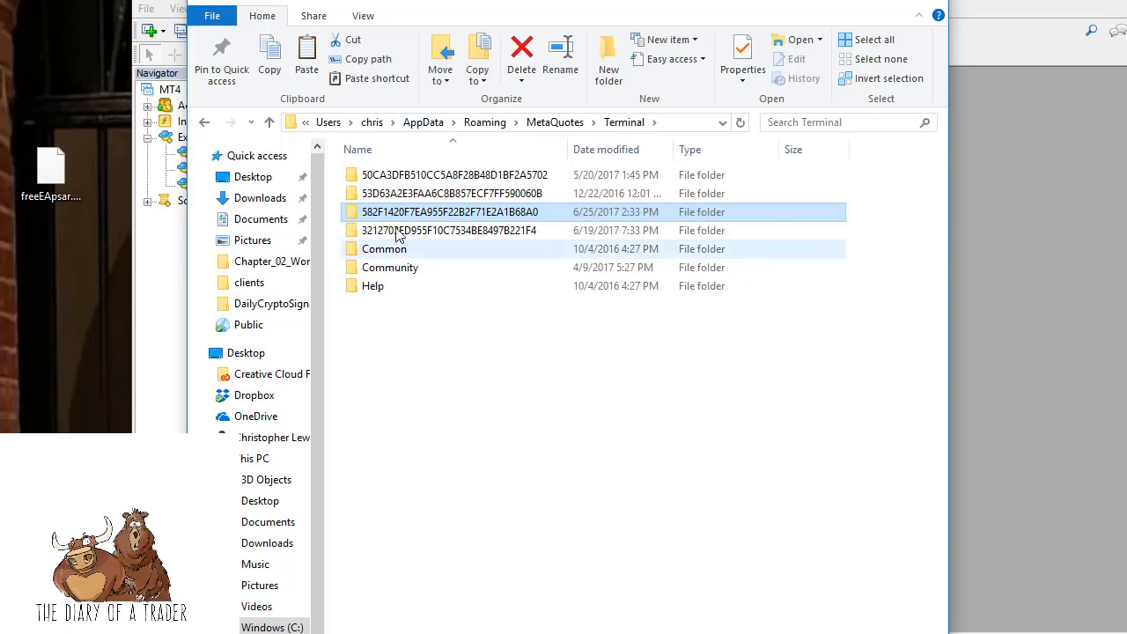
# Step: Enter the 582F1420… terminal folder, inspect its templates files, then return to the terminal folder
pyautogui.doubleClick(454, 211)
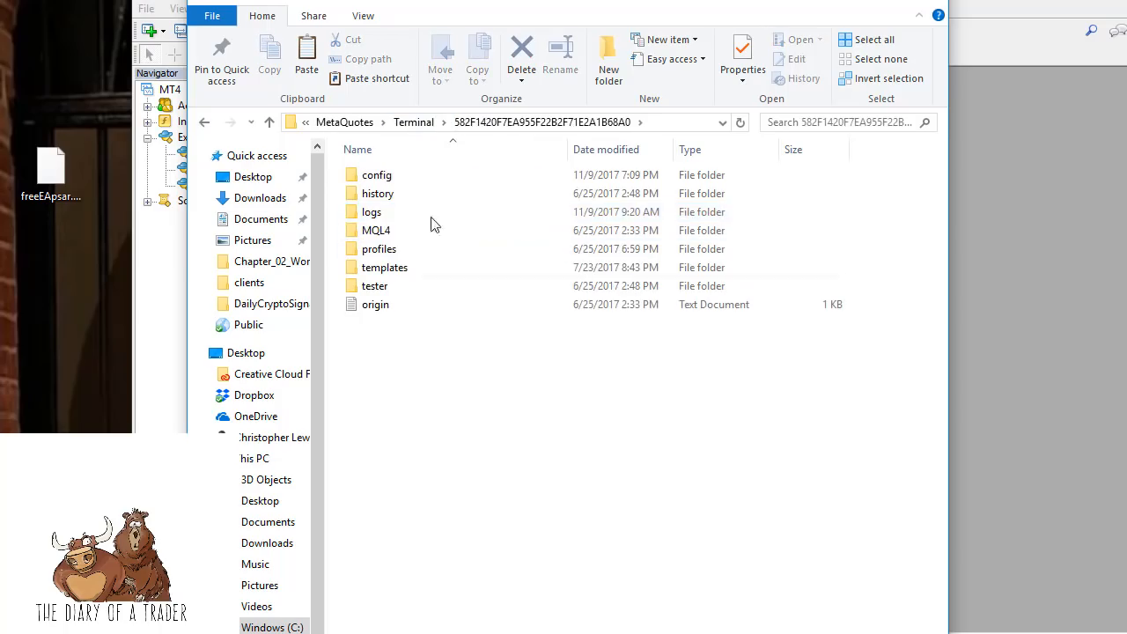
pyautogui.moveTo(377, 230)
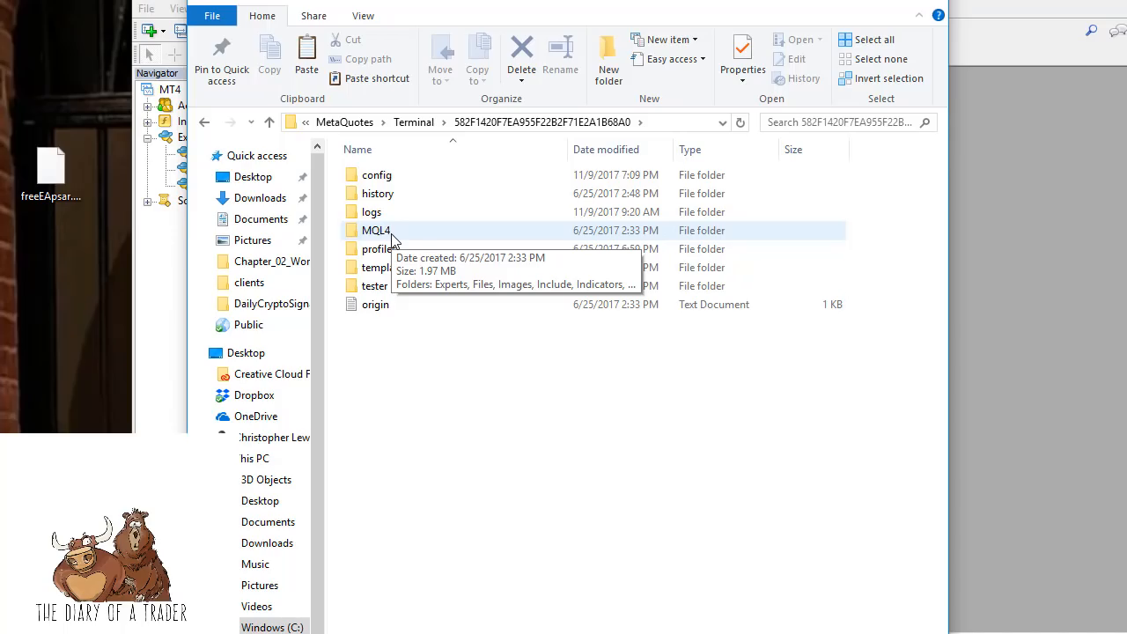
pyautogui.moveTo(383, 267)
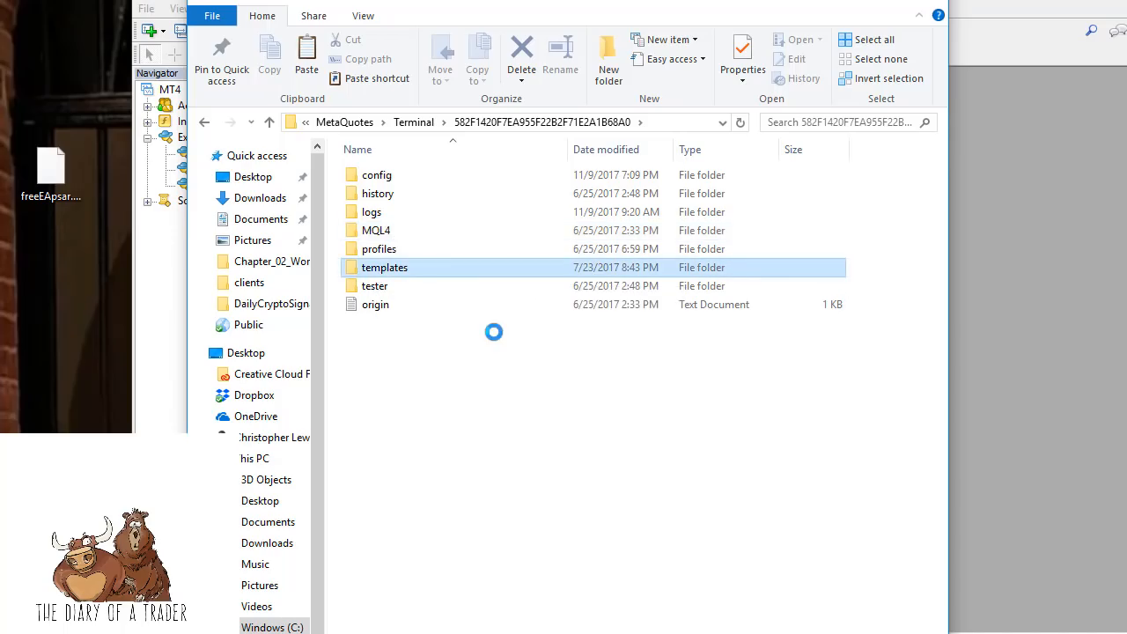
pyautogui.doubleClick(383, 267)
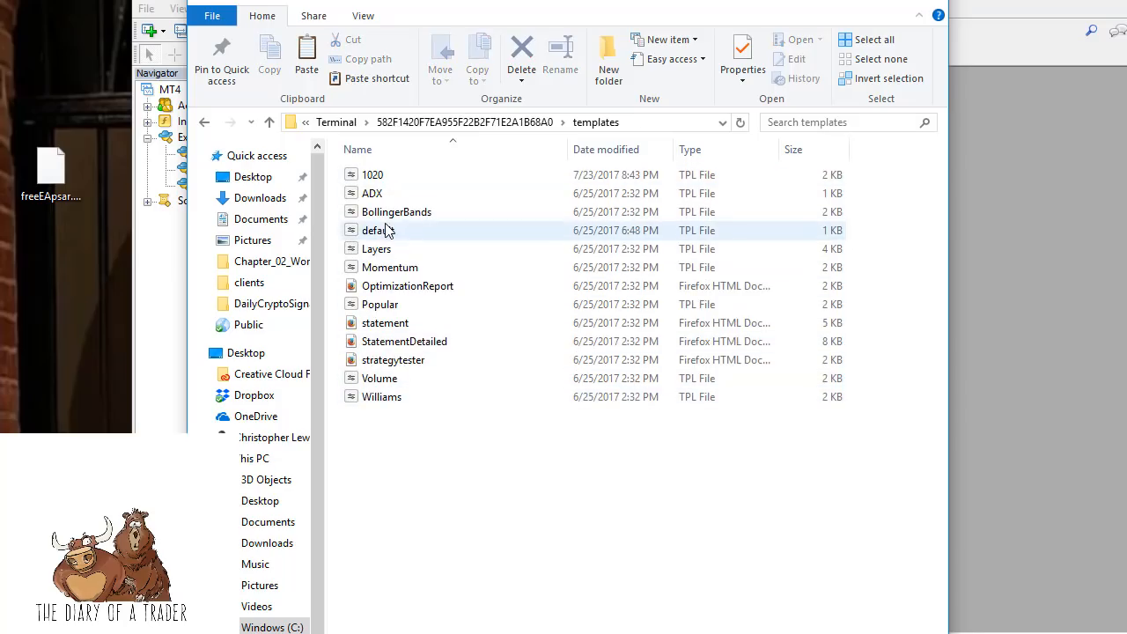
pyautogui.click(380, 377)
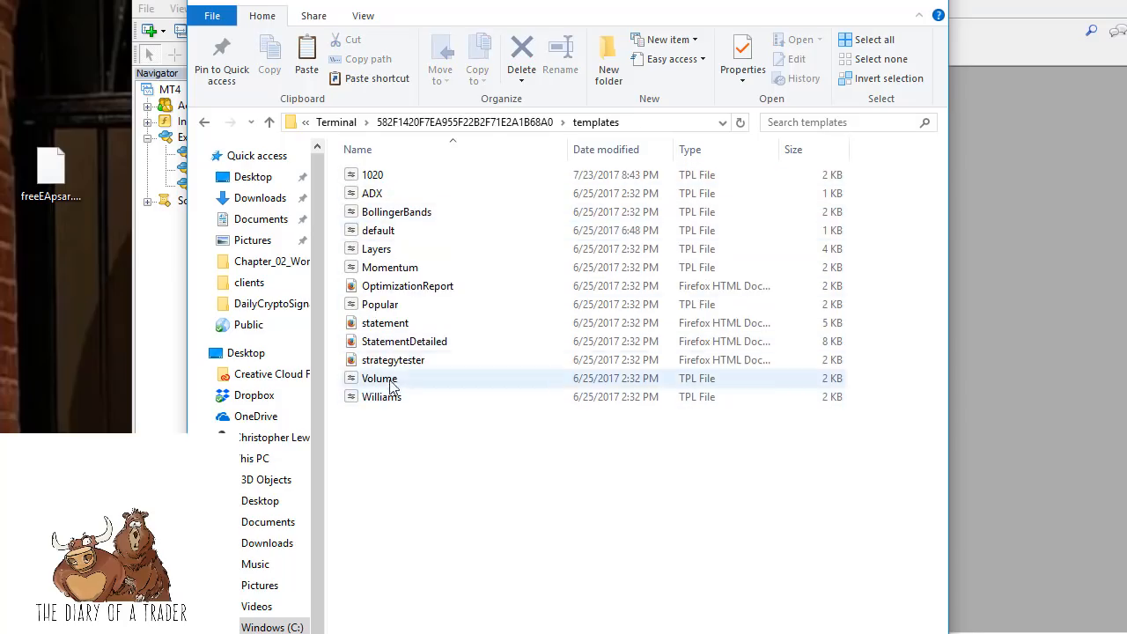
pyautogui.click(378, 230)
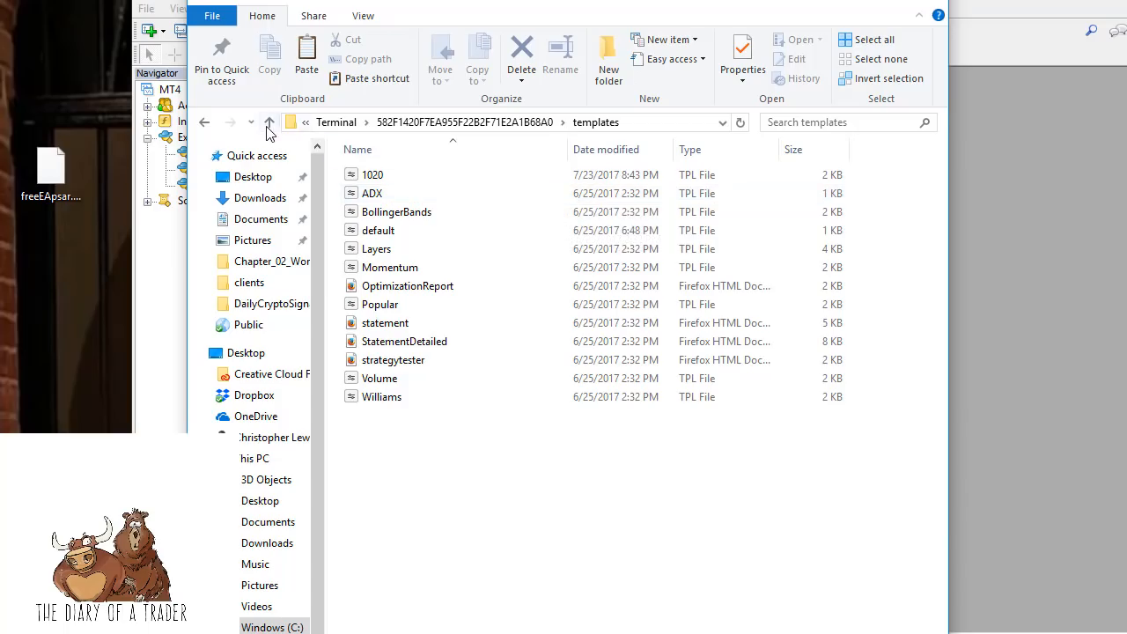
pyautogui.click(270, 121)
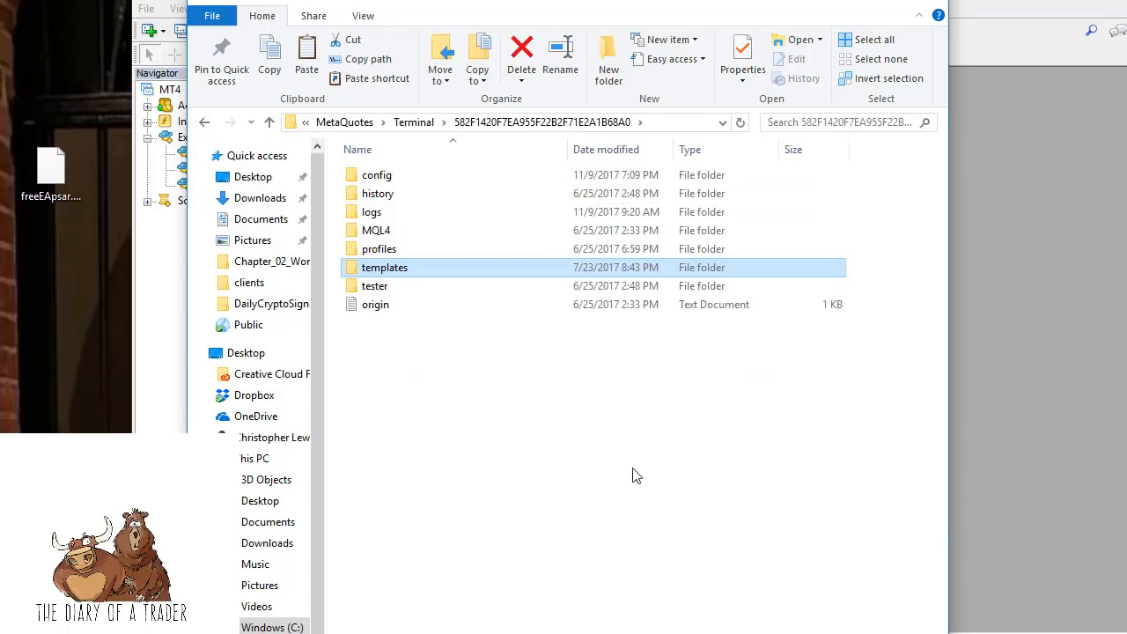
pyautogui.moveTo(378, 249)
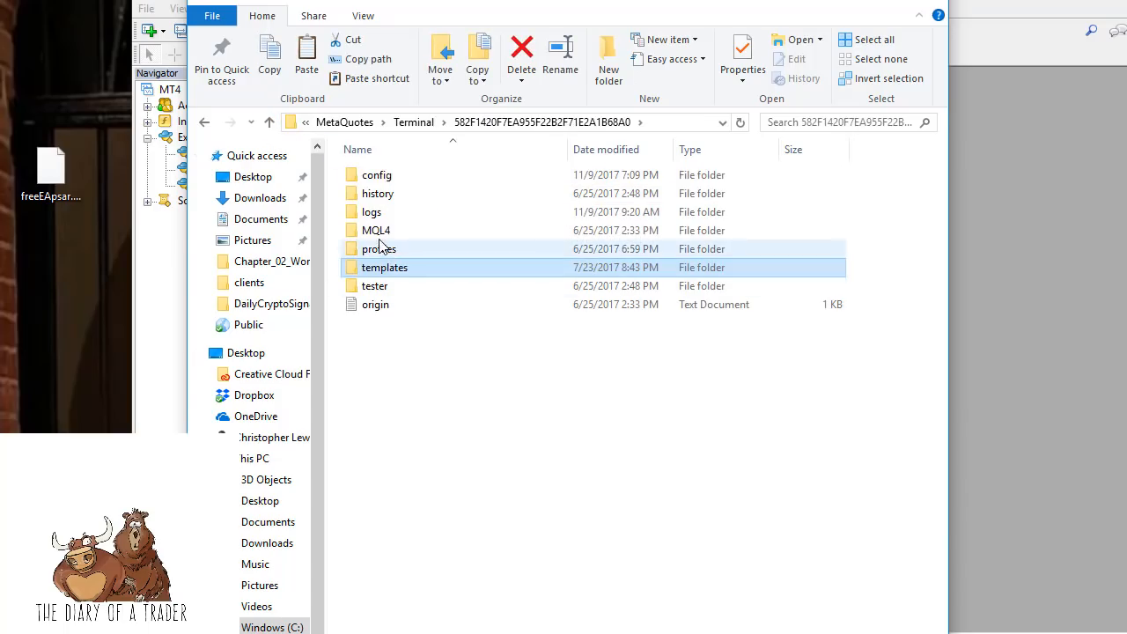
pyautogui.moveTo(376, 230)
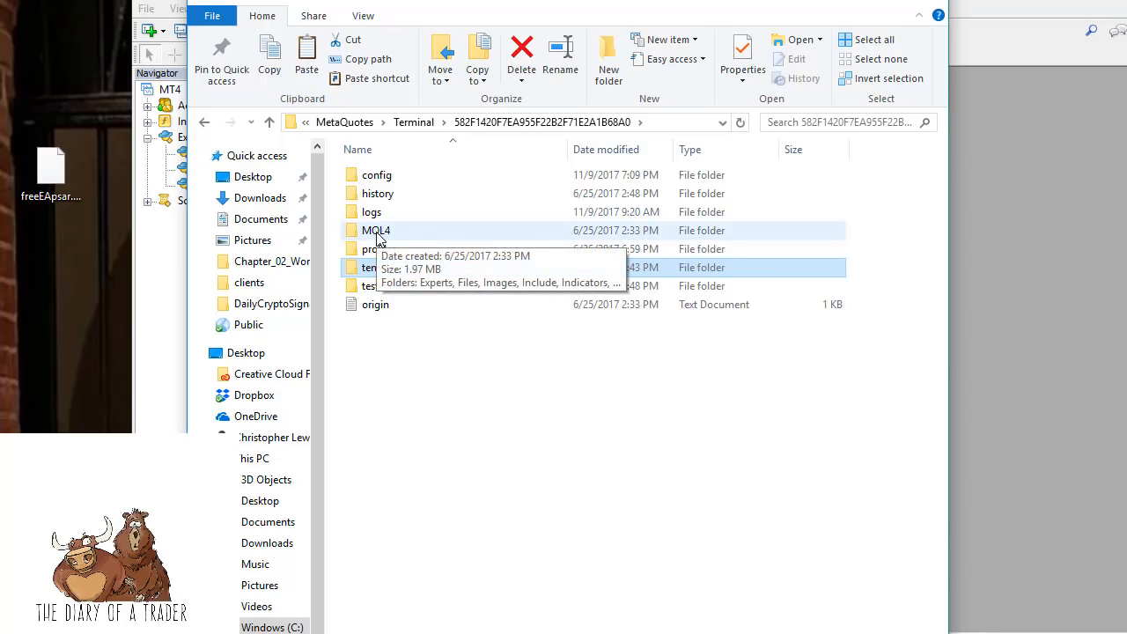
# Step: Browse into MQL4\Experts to see the MACD Sample and Moving Average files
pyautogui.doubleClick(376, 230)
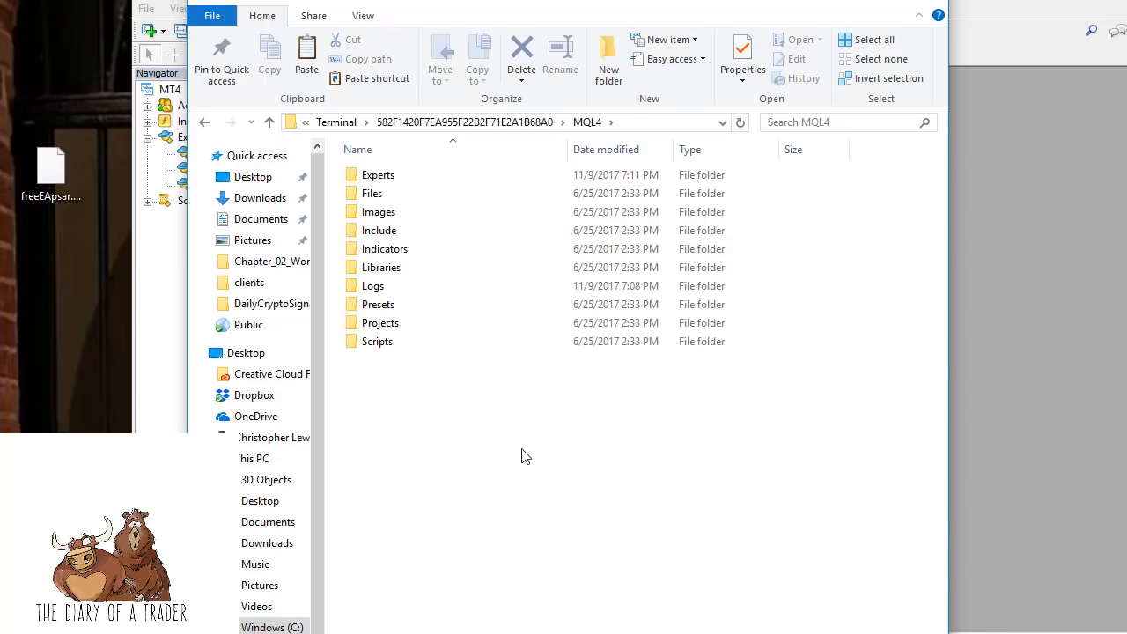
pyautogui.doubleClick(378, 174)
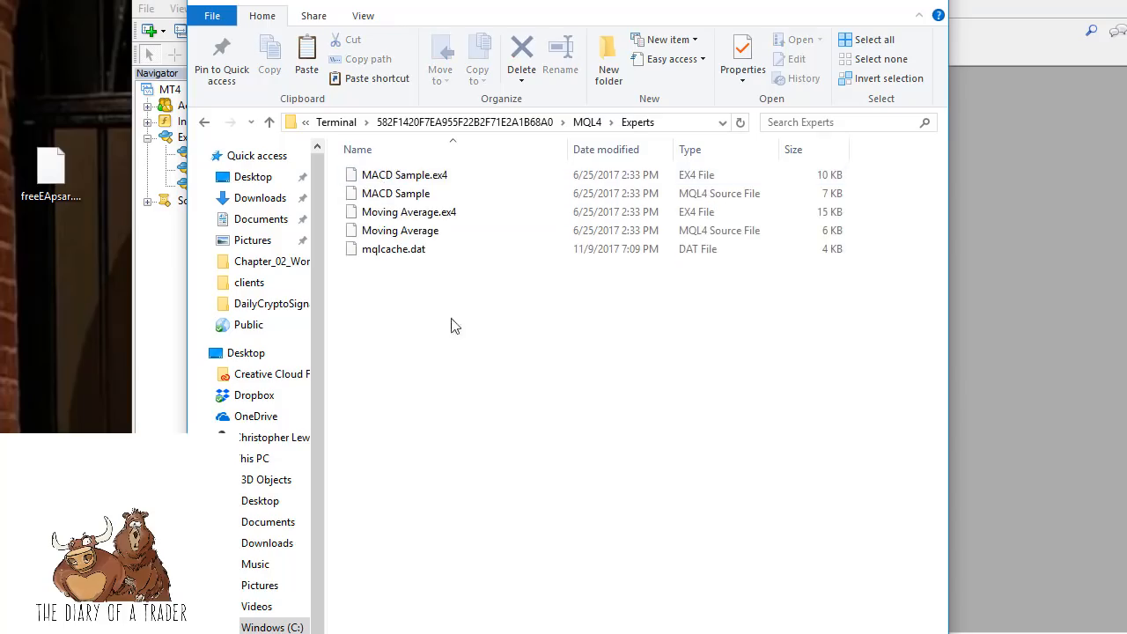
pyautogui.moveTo(498, 421)
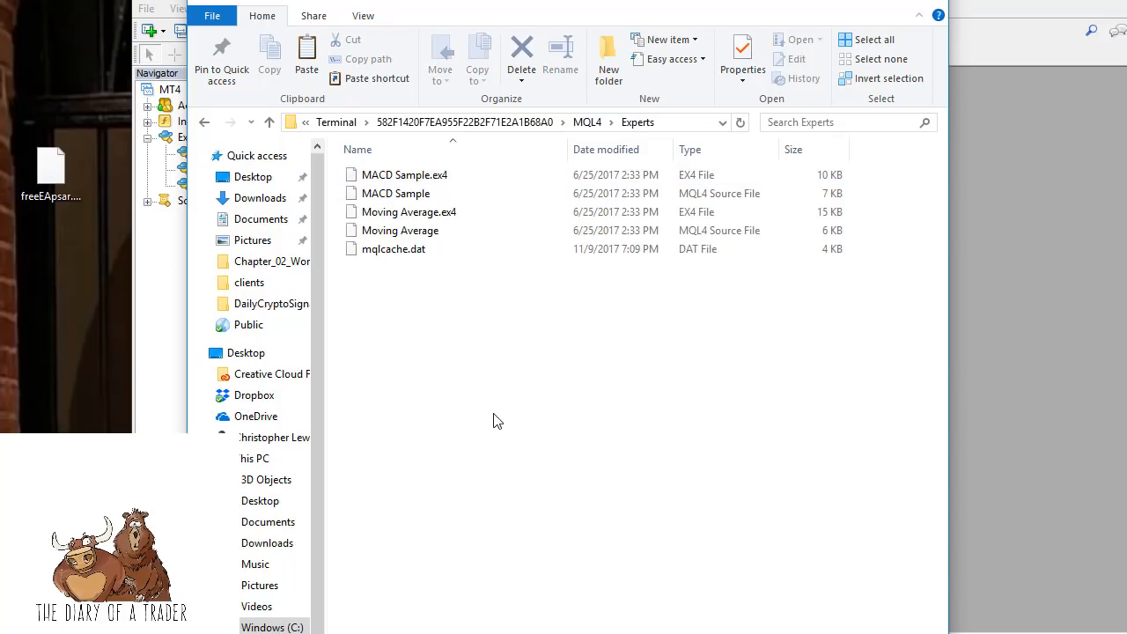
pyautogui.moveTo(150, 234)
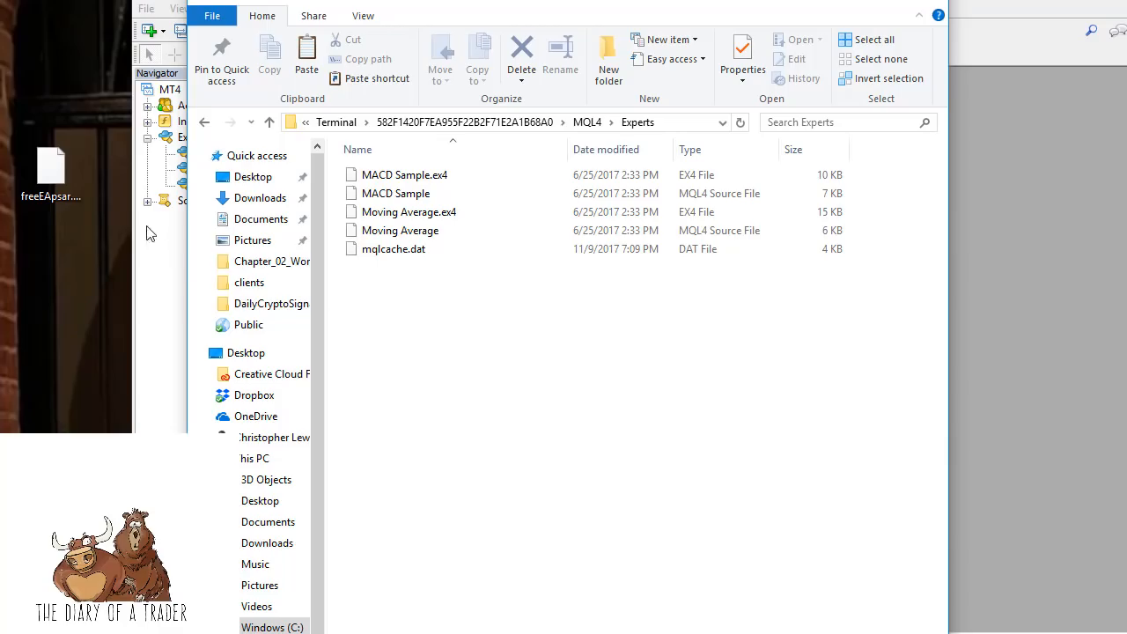
pyautogui.moveTo(50, 167)
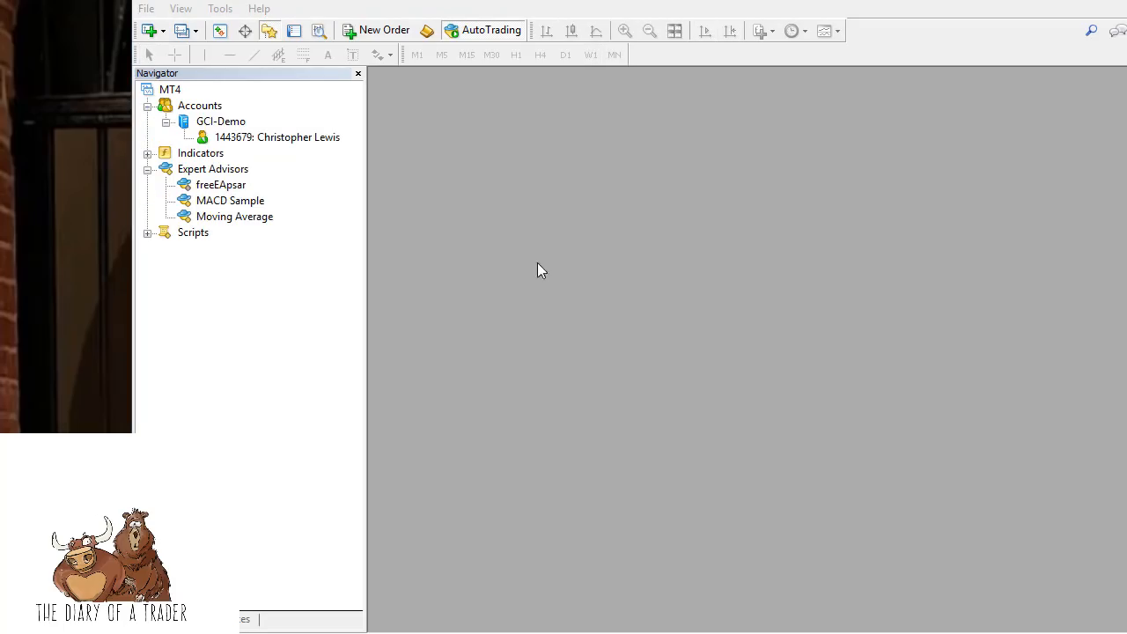
pyautogui.moveTo(139, 253)
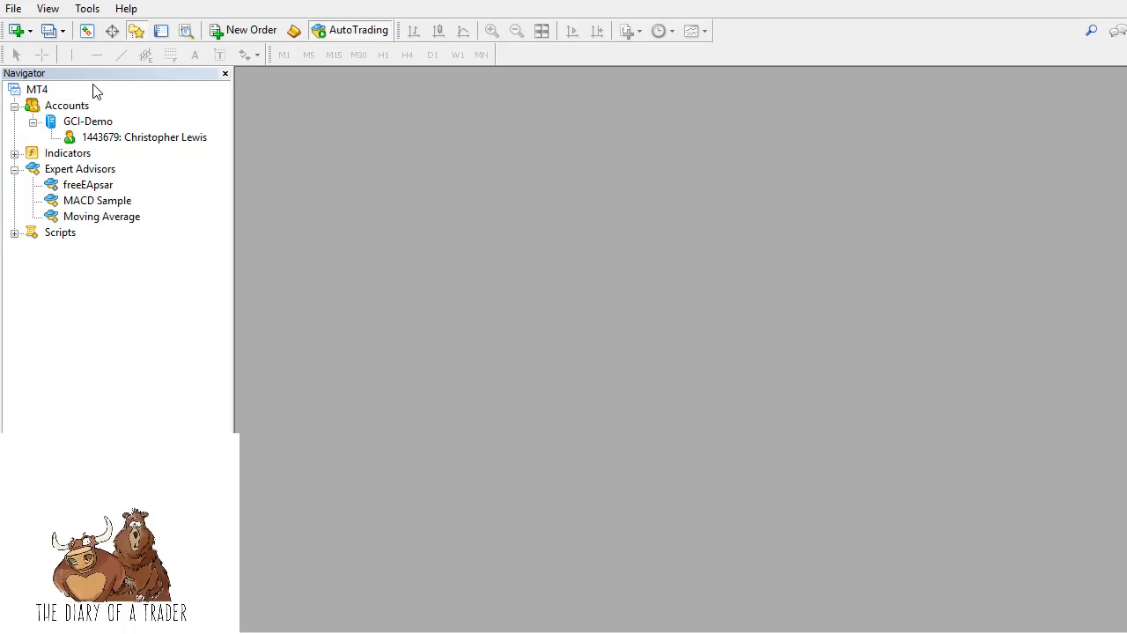
pyautogui.moveTo(66, 177)
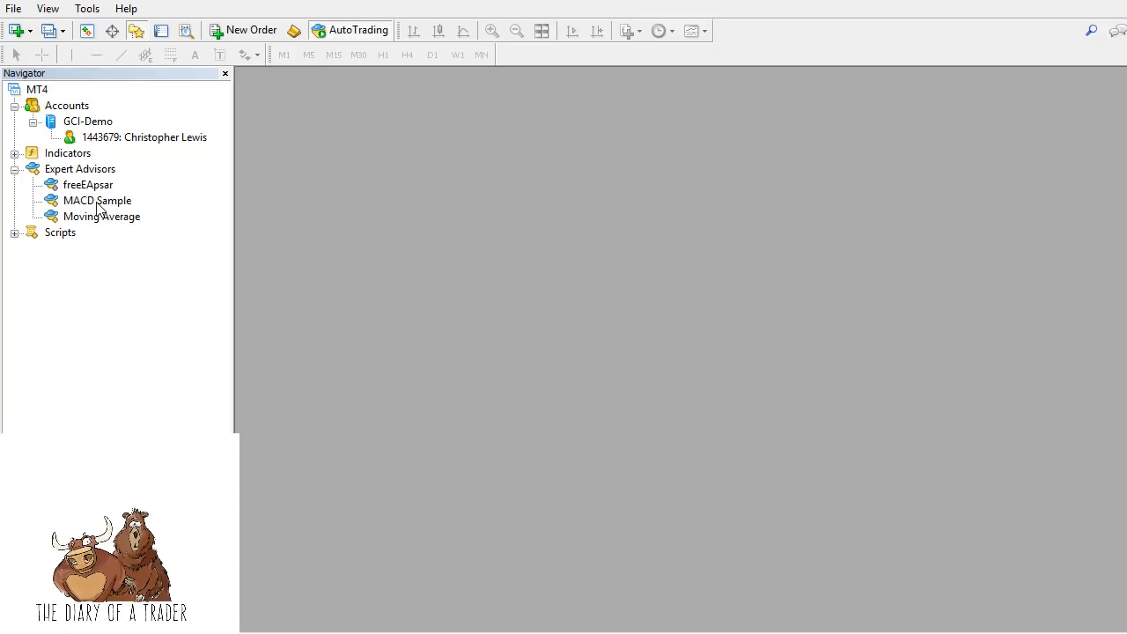
pyautogui.moveTo(407, 337)
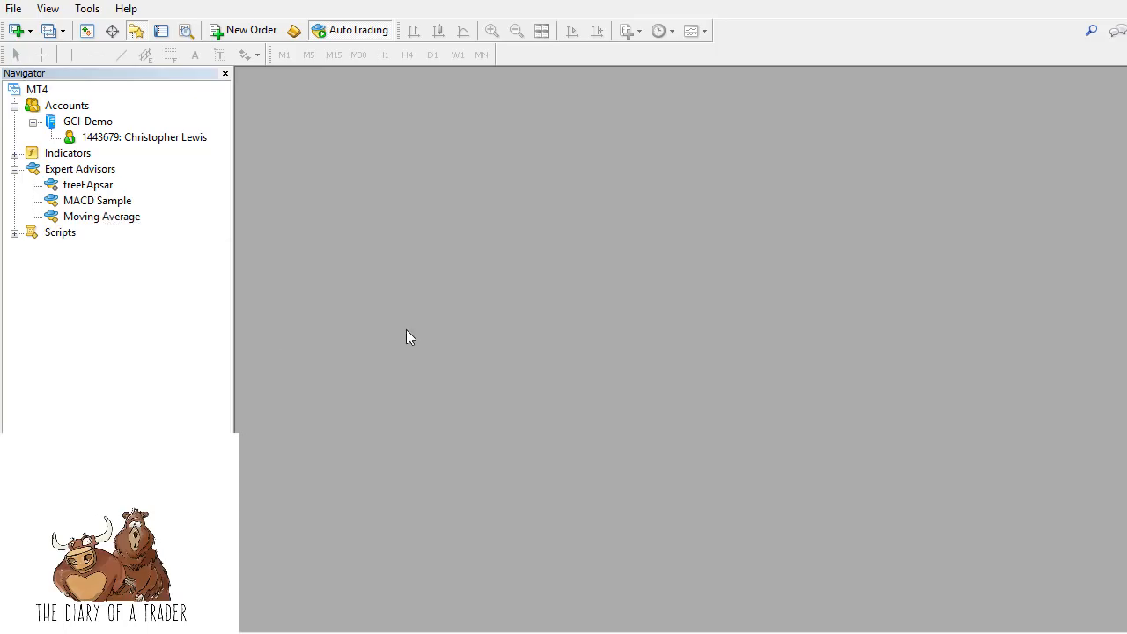
pyautogui.moveTo(451, 343)
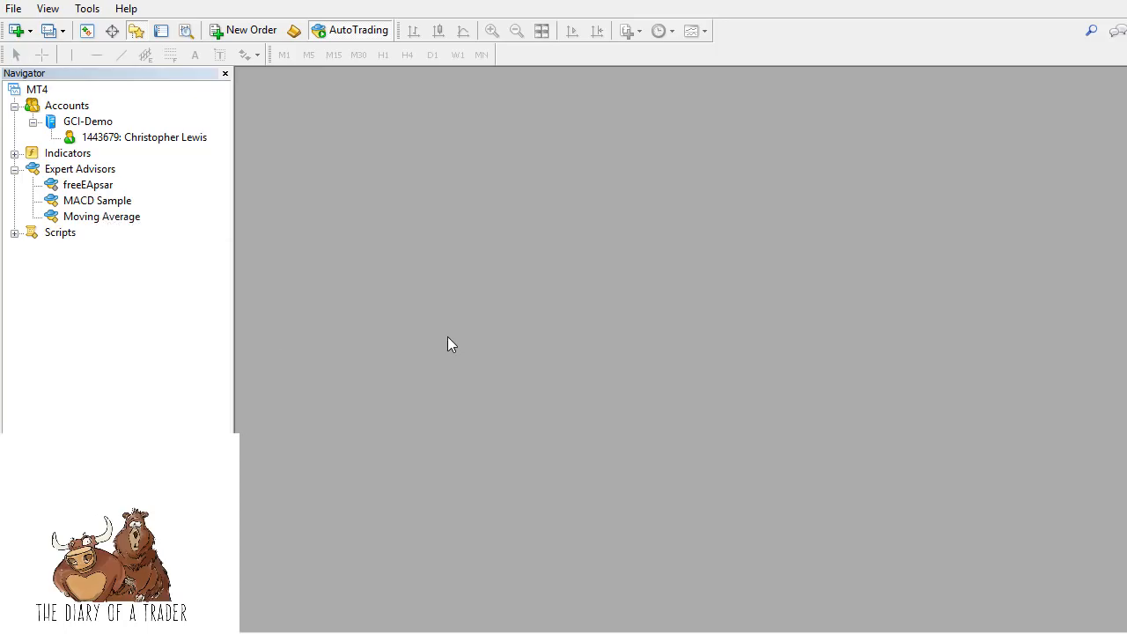
pyautogui.moveTo(88, 185)
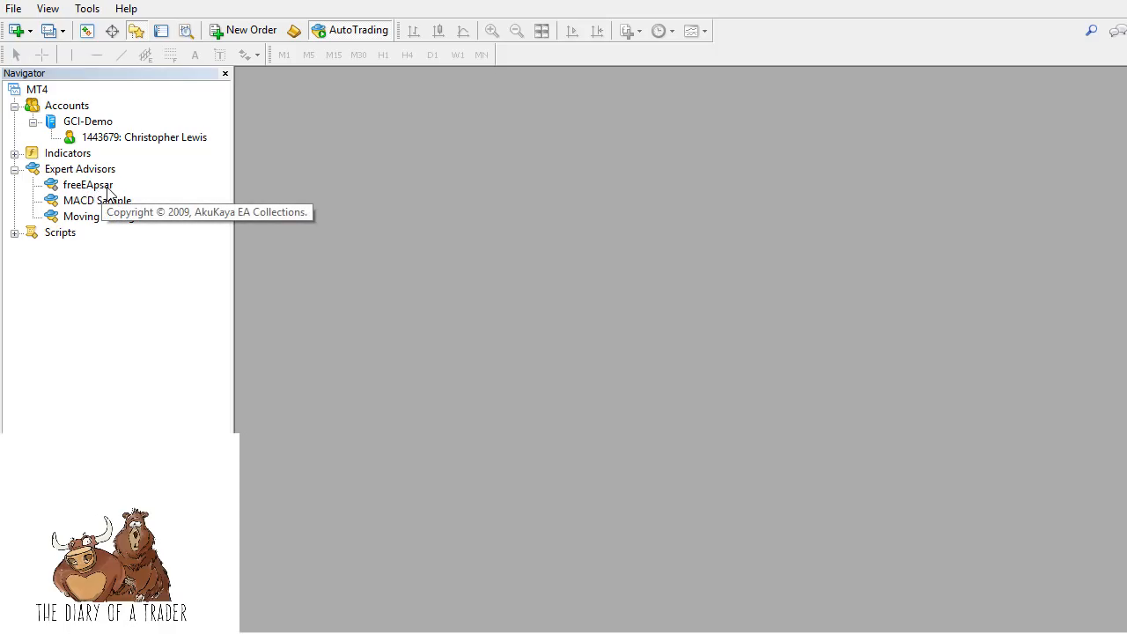
# Step: Show the New Chart list of currency pairs in MetaTrader 4
pyautogui.click(13, 8)
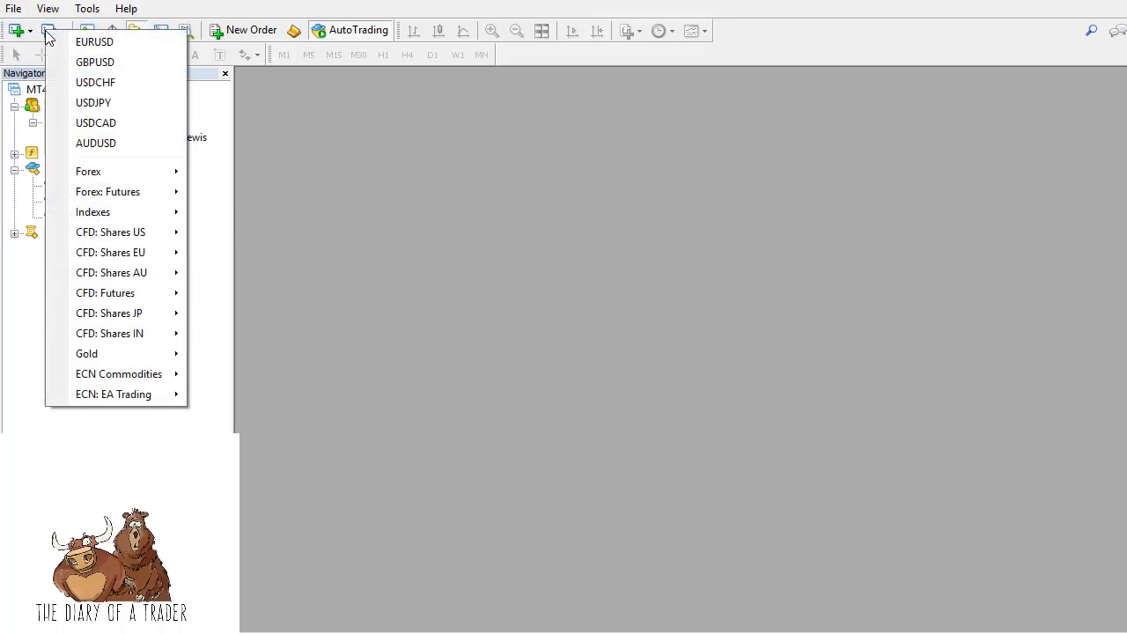
# Step: Open a USDCAD chart on the D1 timeframe and select freeEApsar in the Navigator
pyautogui.click(96, 123)
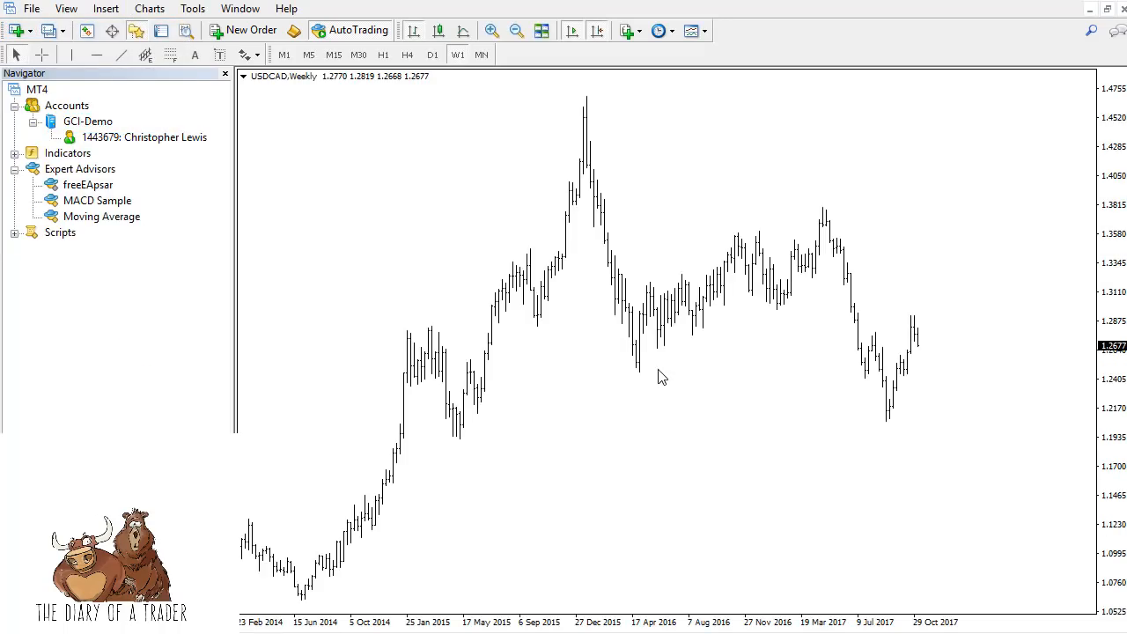
pyautogui.click(432, 55)
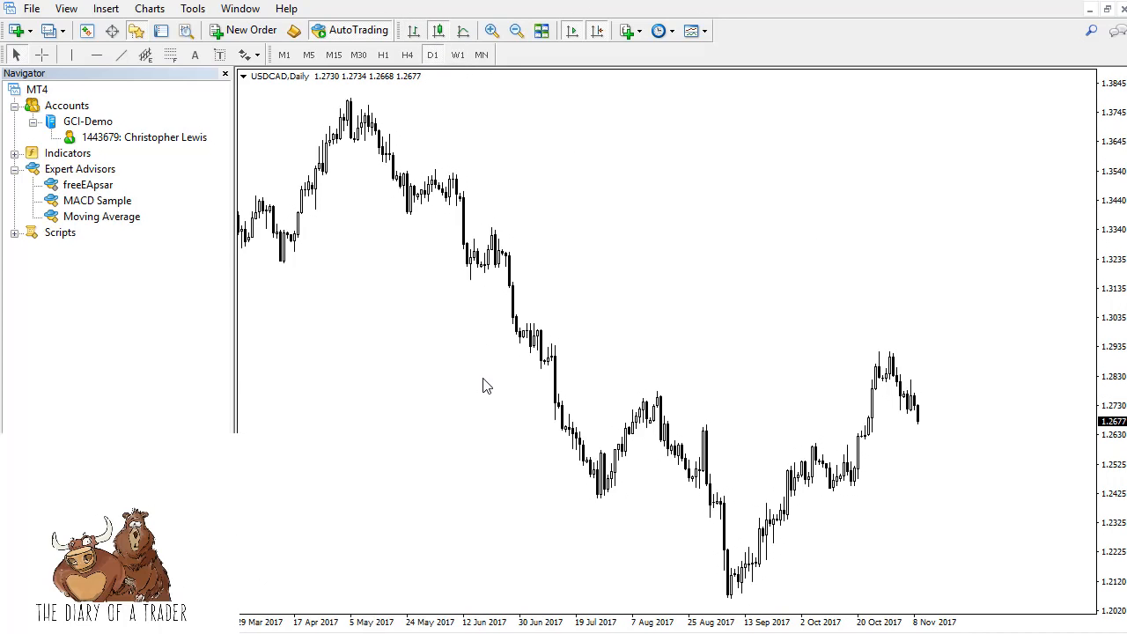
pyautogui.moveTo(106, 185)
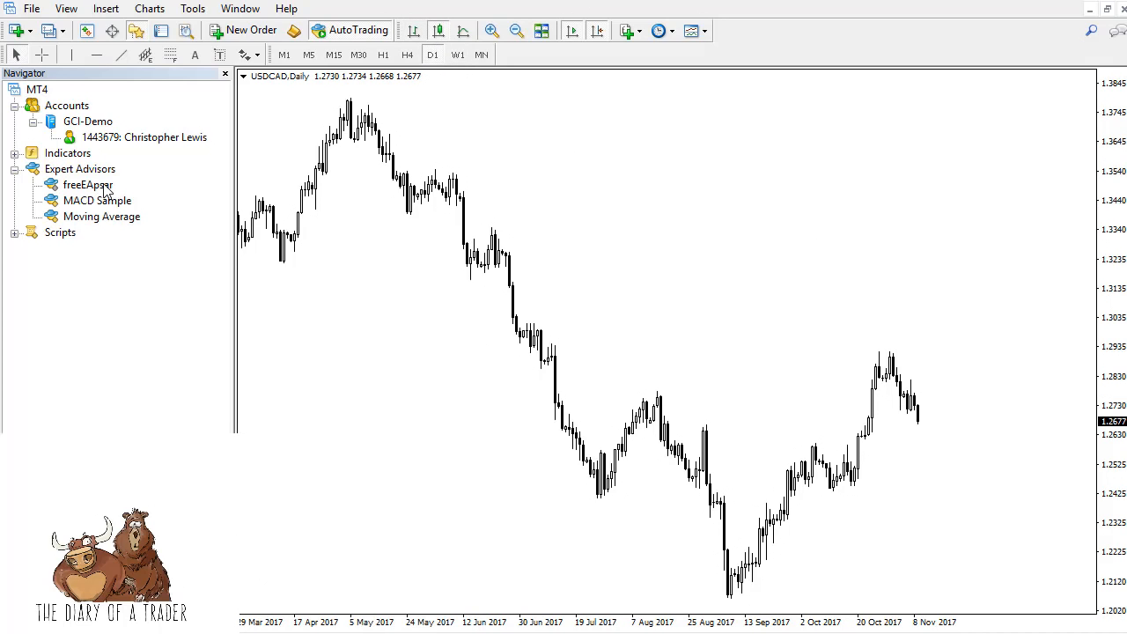
pyautogui.click(87, 184)
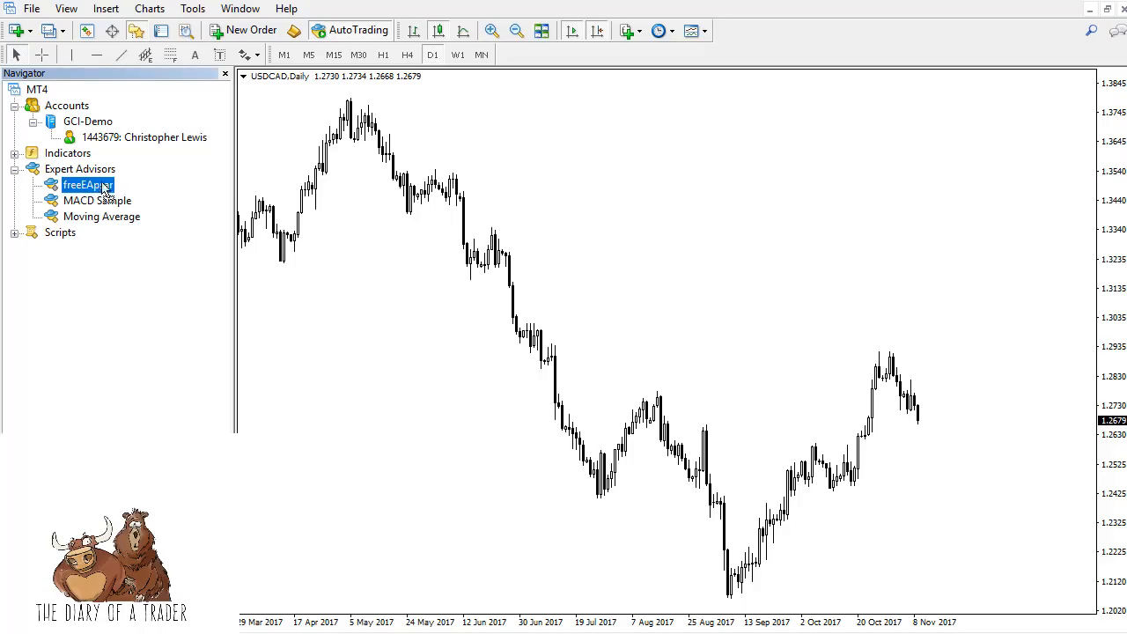
# Step: Attach freeEApsar to USDCAD D1 trading long and short, with default inputs tp 30, ts 10
pyautogui.doubleClick(85, 184)
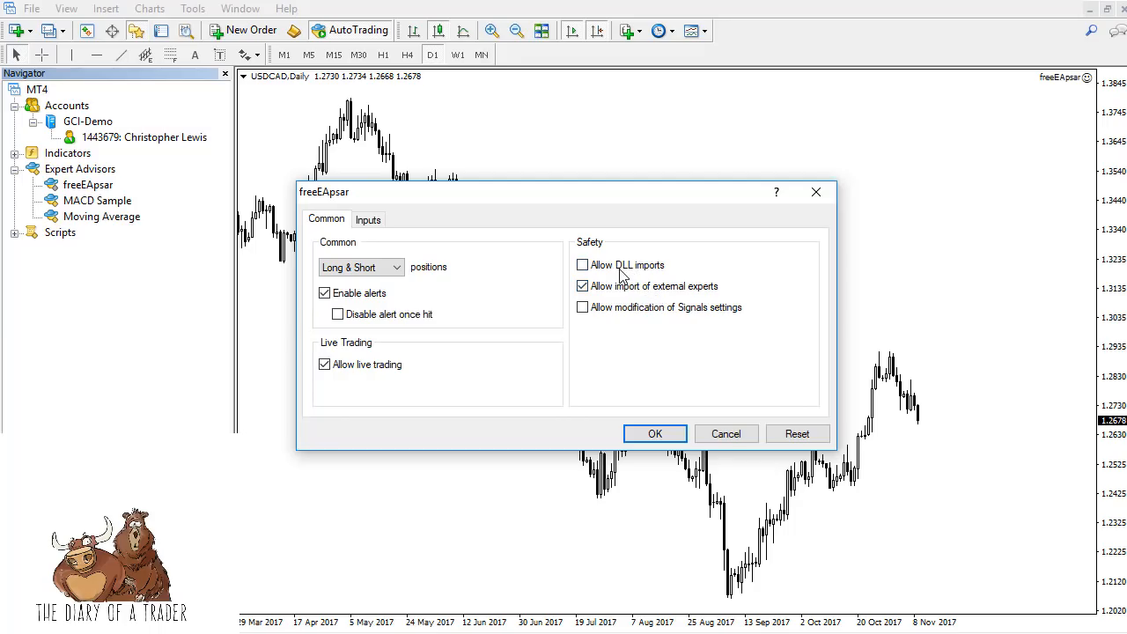
pyautogui.moveTo(420, 336)
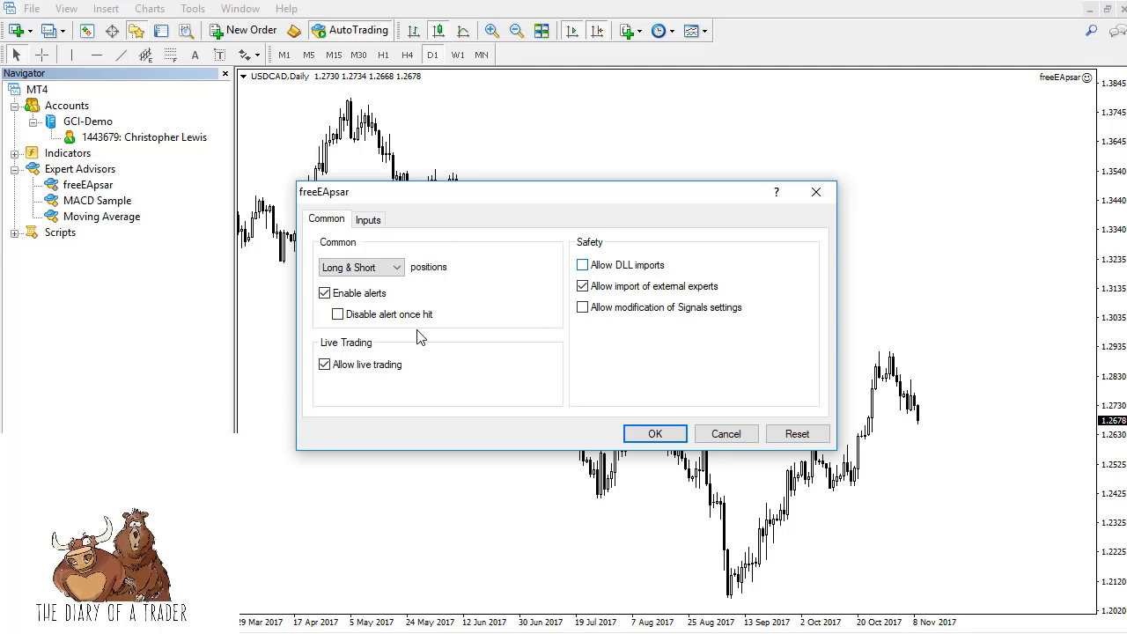
pyautogui.click(361, 267)
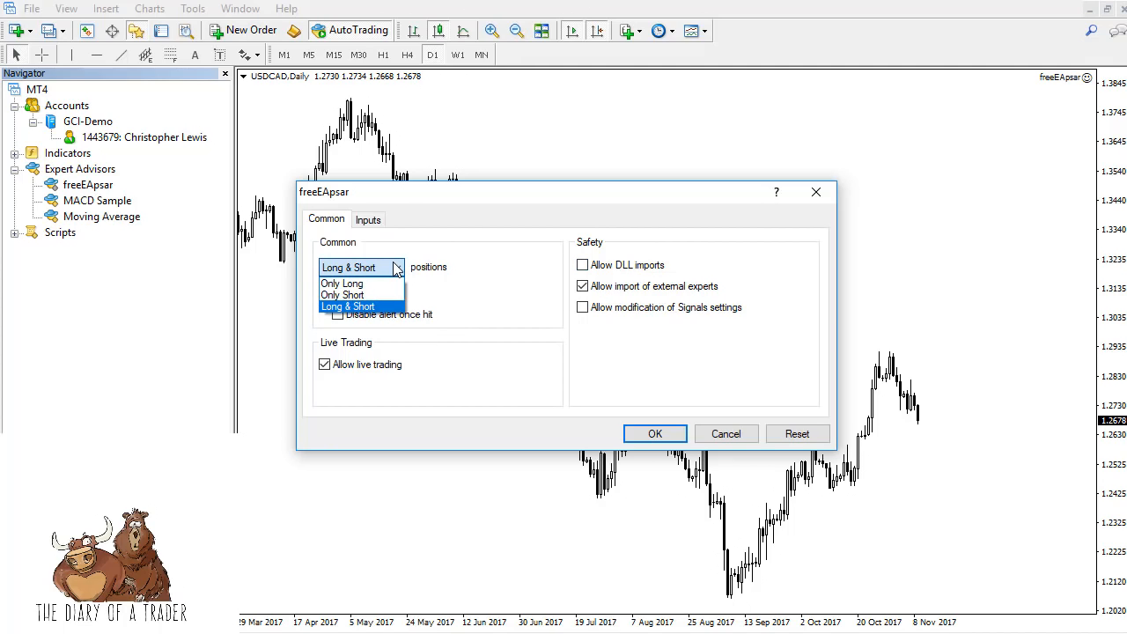
pyautogui.click(348, 306)
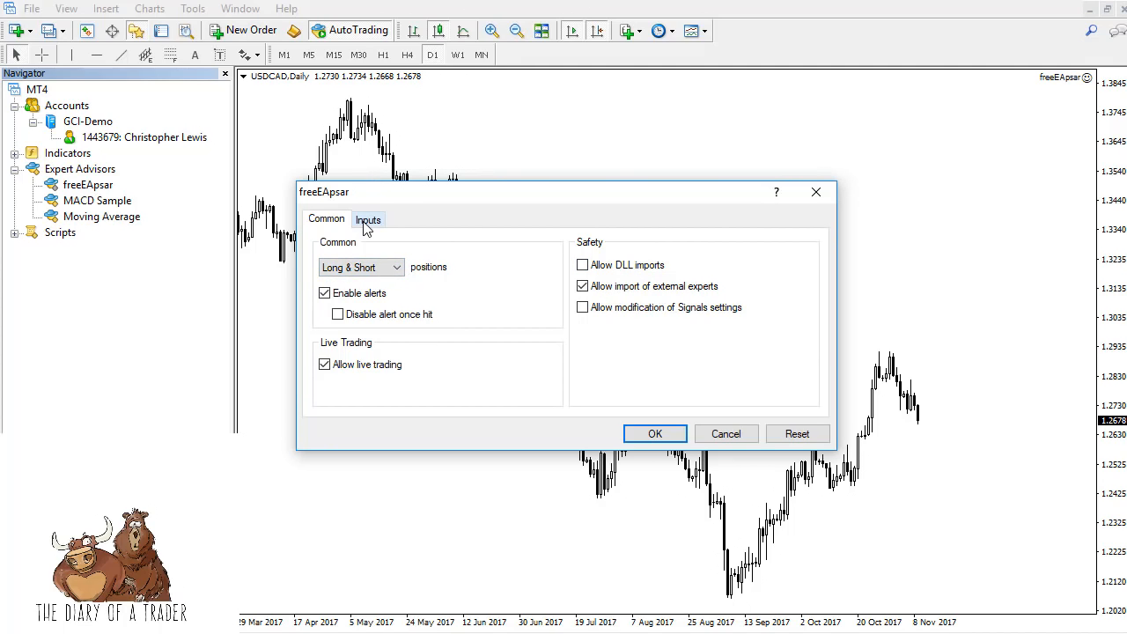
pyautogui.click(368, 219)
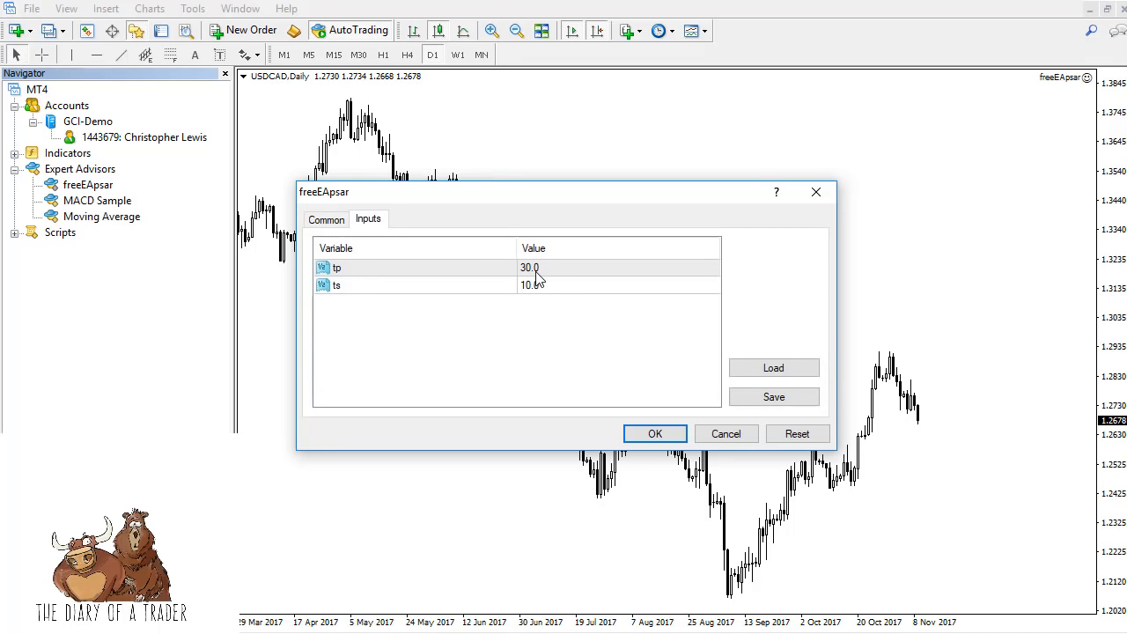
pyautogui.moveTo(344, 299)
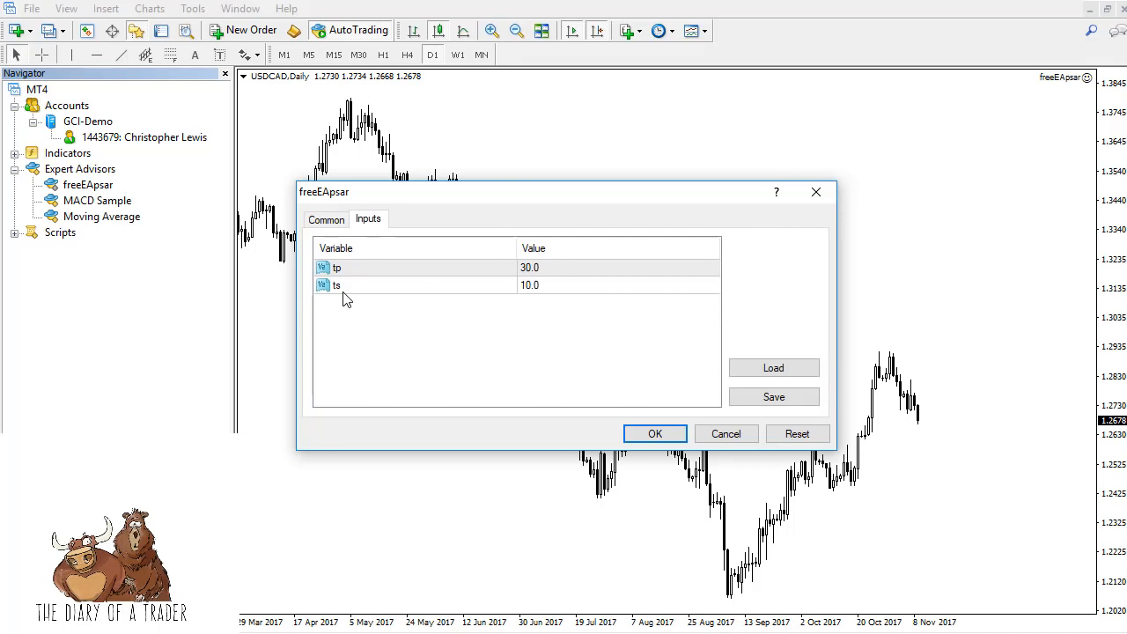
pyautogui.click(326, 219)
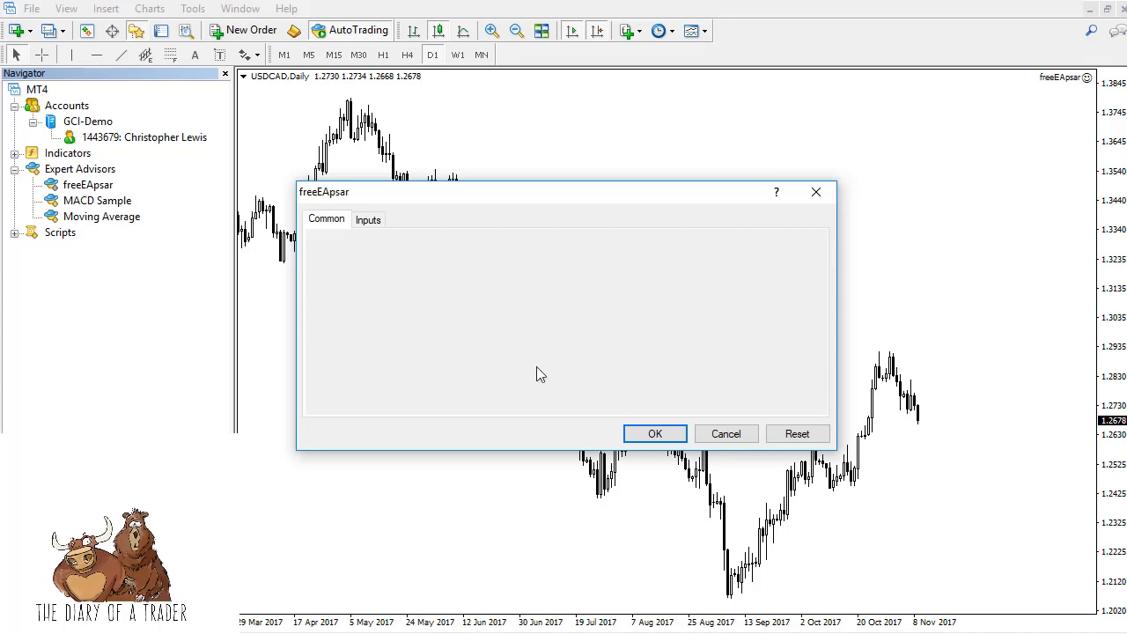
pyautogui.click(325, 219)
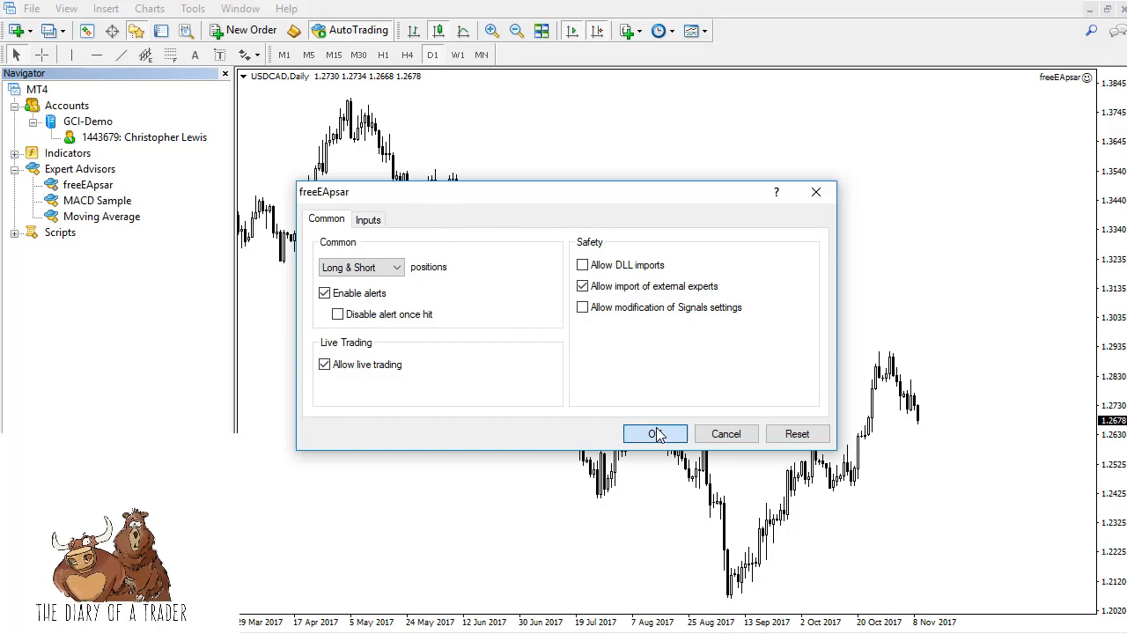
pyautogui.click(655, 433)
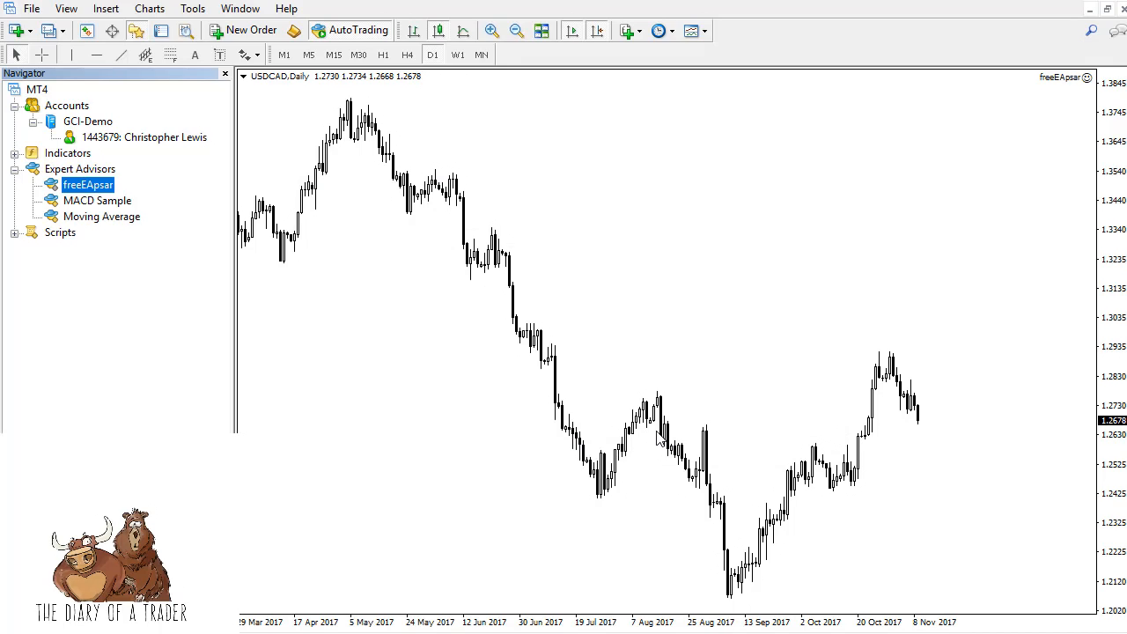
pyautogui.moveTo(1056, 84)
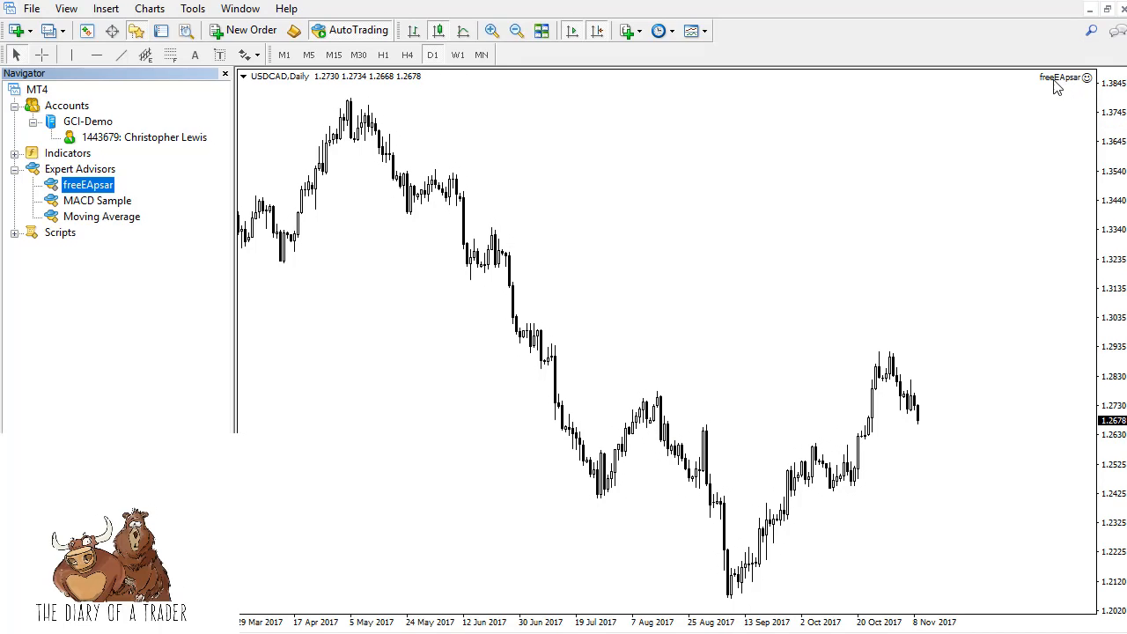
pyautogui.moveTo(1077, 86)
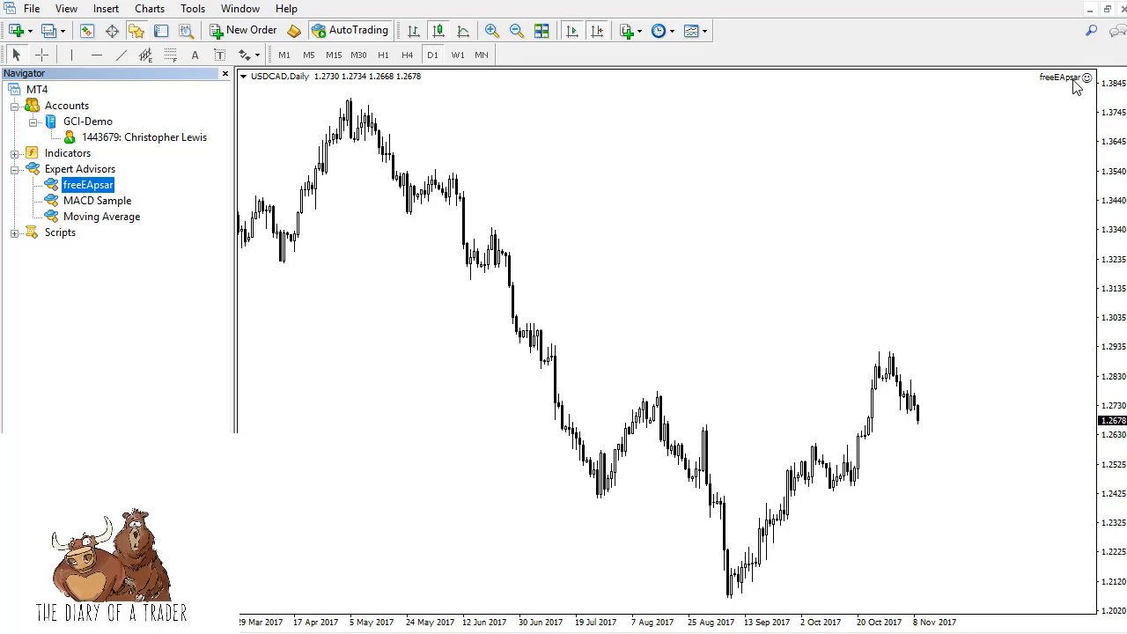
pyautogui.moveTo(894, 281)
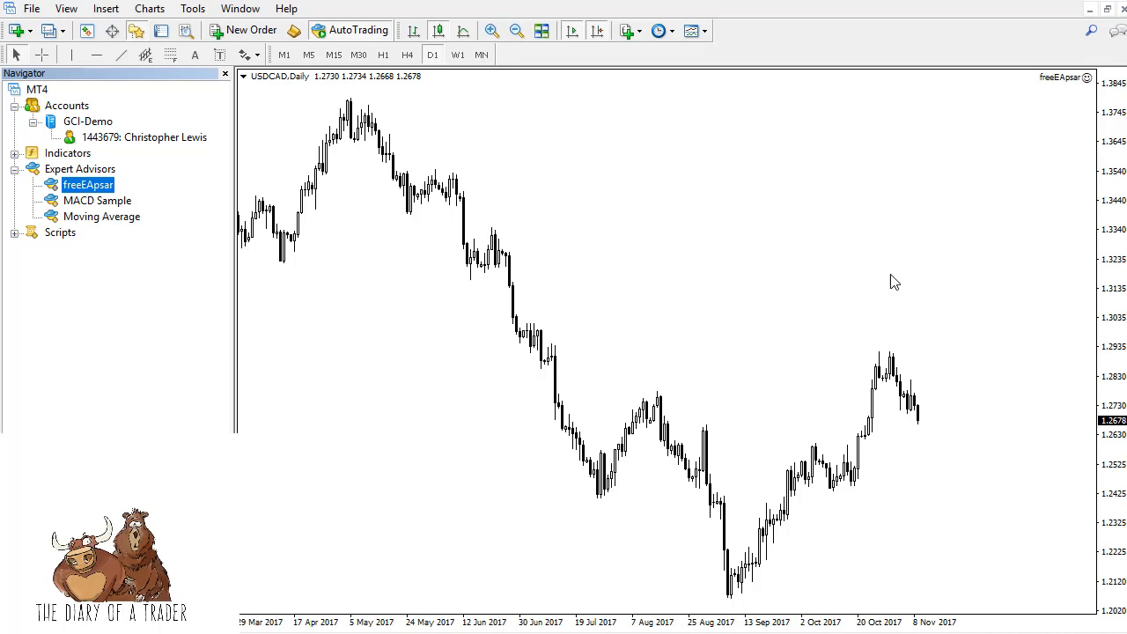
pyautogui.moveTo(851, 320)
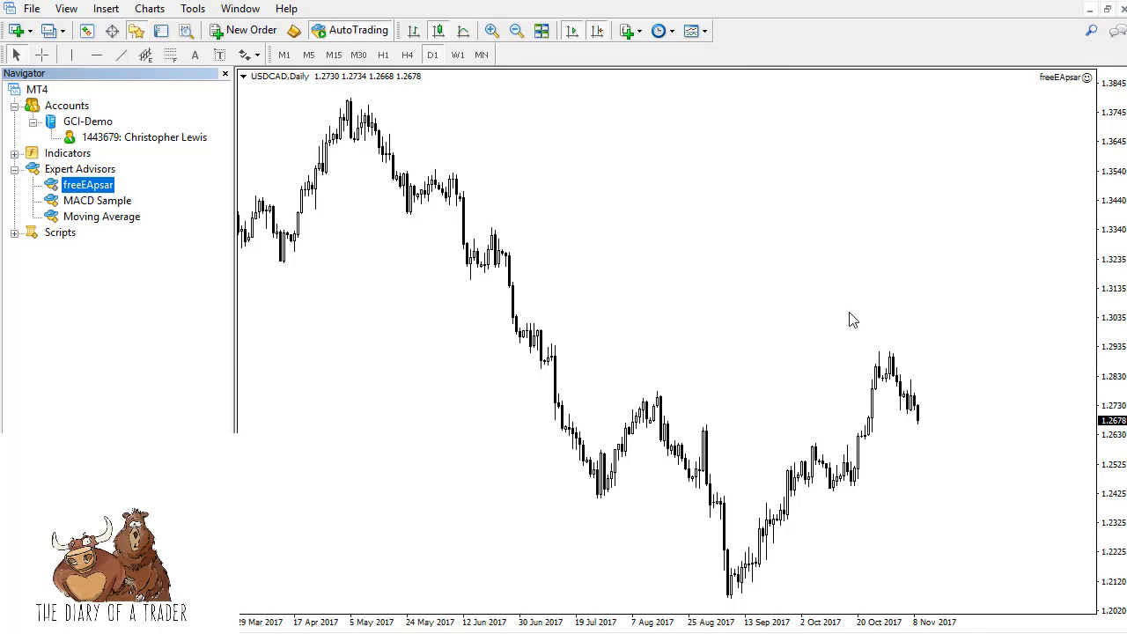